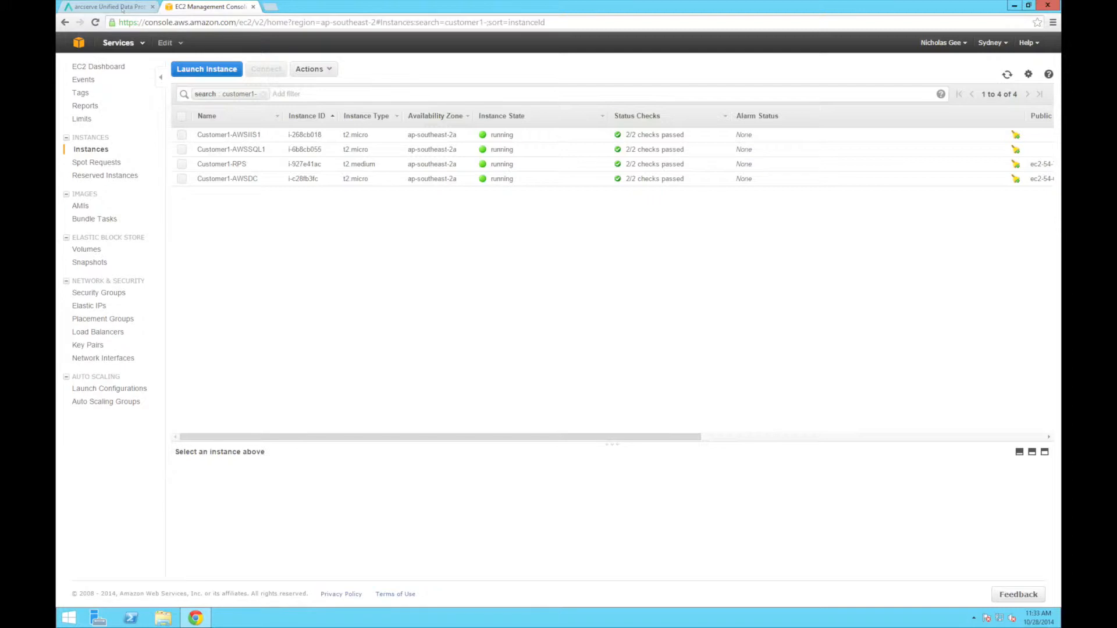
Switch from the EC2 customer1 instances list back to the Arcserve UDP console.
click(107, 7)
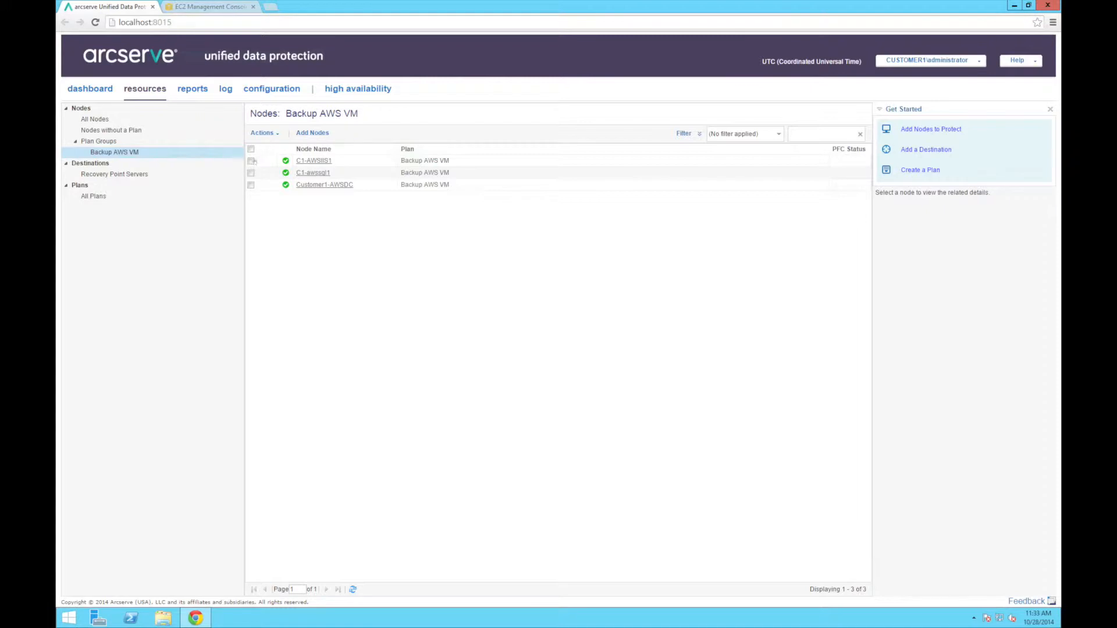
Run Backup Now on the Backup AWS VM plan group as an Incremental Backup.
click(264, 133)
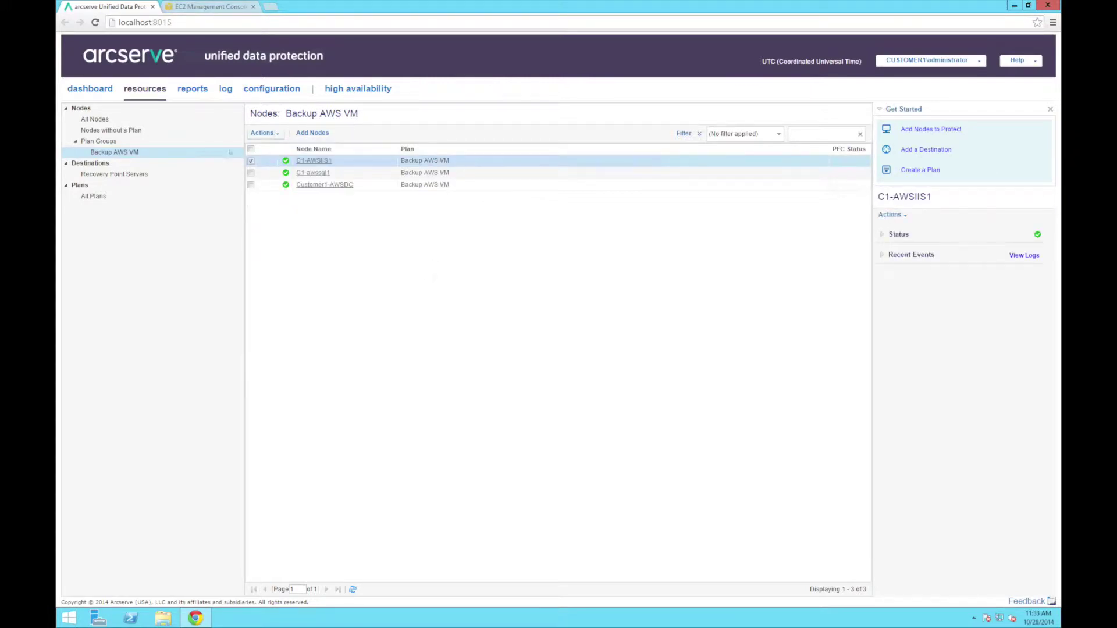
right_click(116, 151)
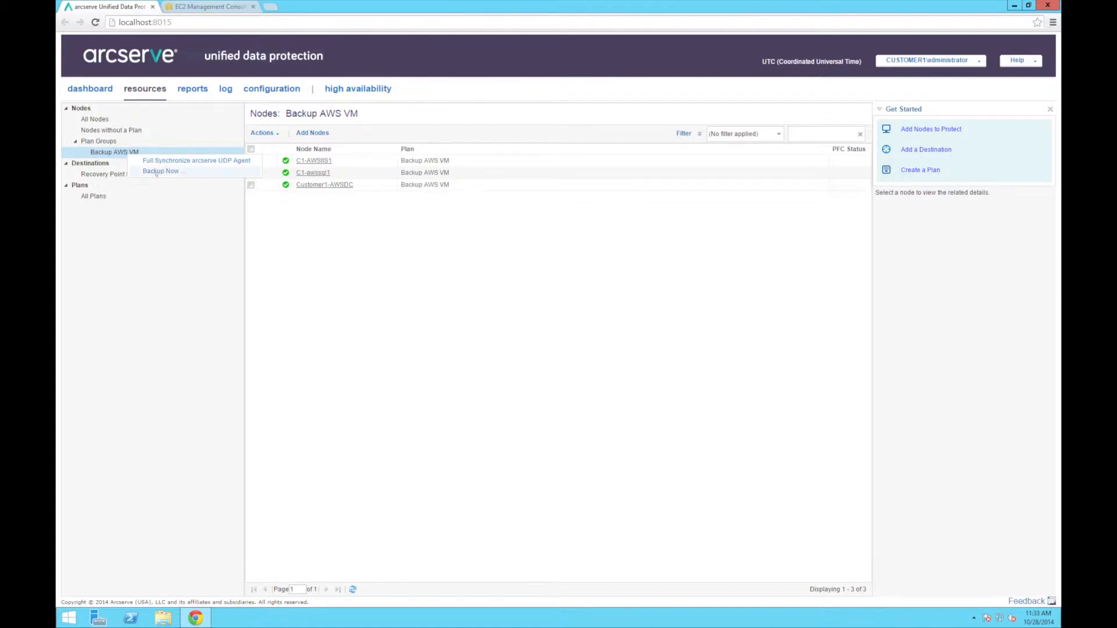
click(161, 171)
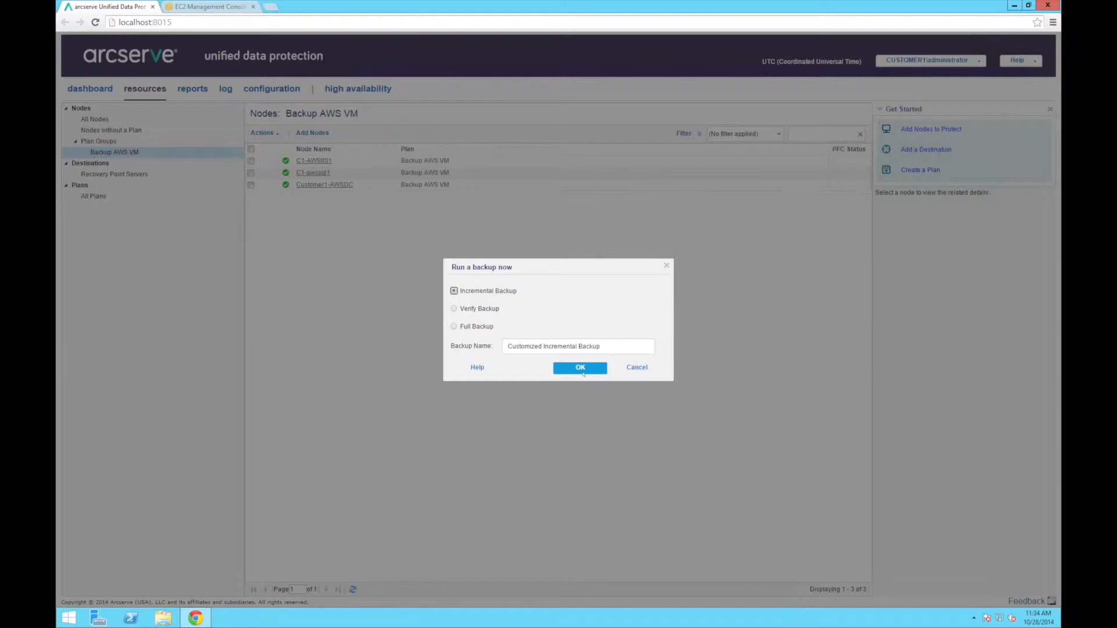
click(580, 366)
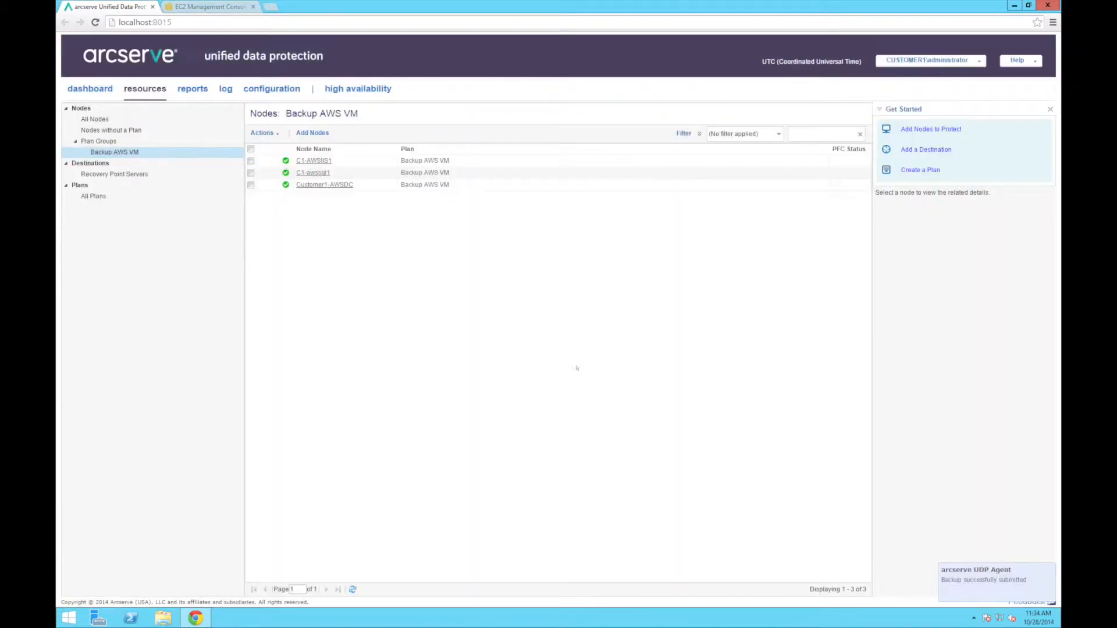
mouse_move(808, 486)
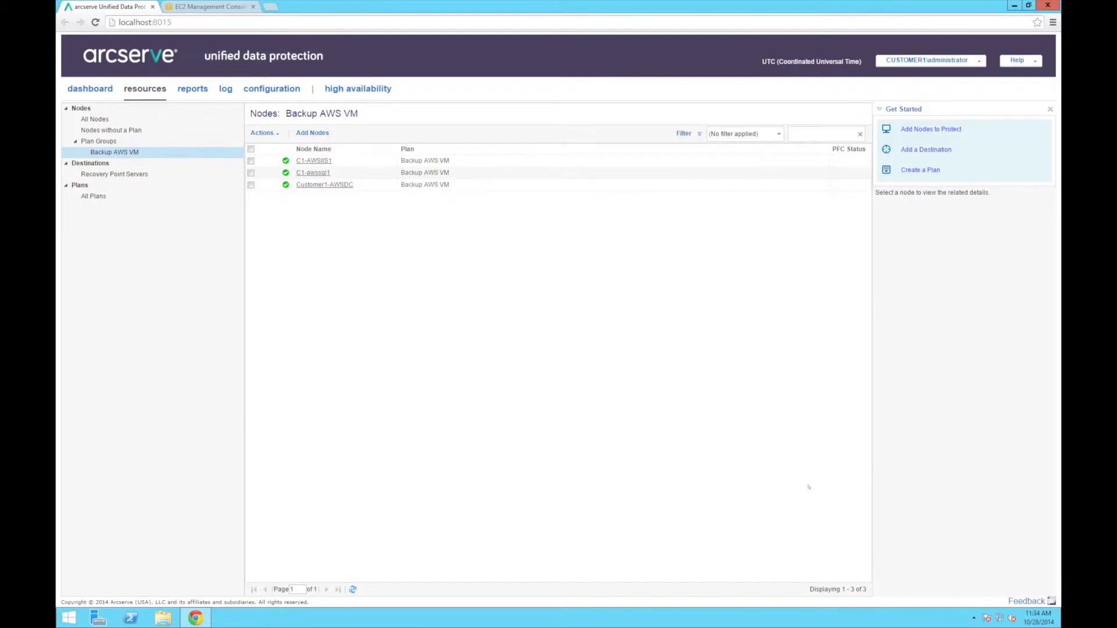
mouse_move(771, 471)
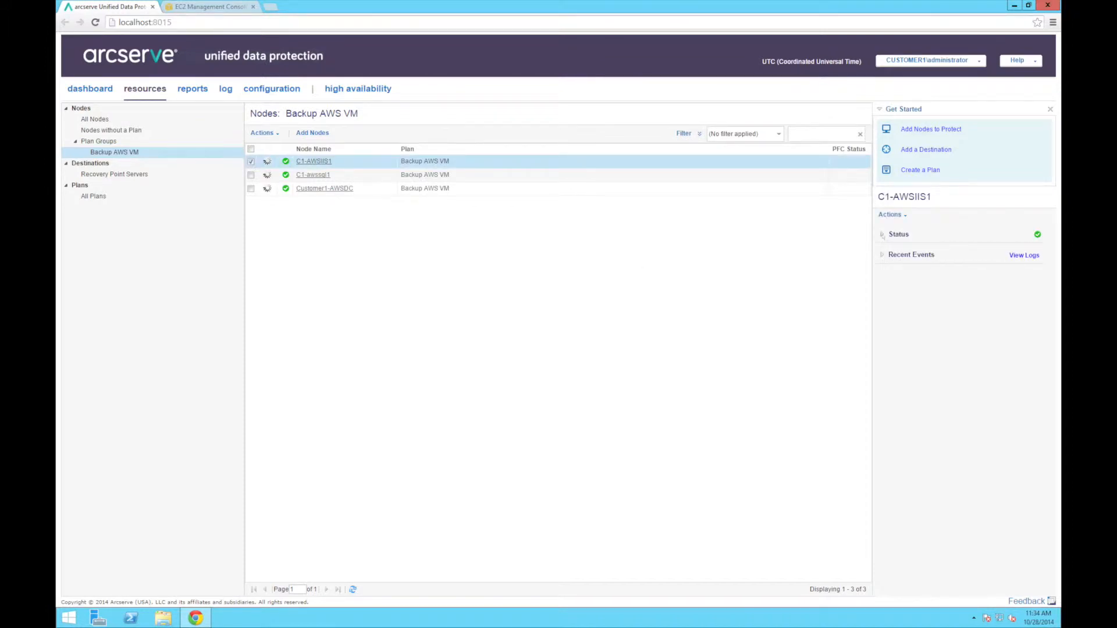
View the running C1-AWSIIS1 backup in the Backup Status Monitor, then close it.
click(882, 234)
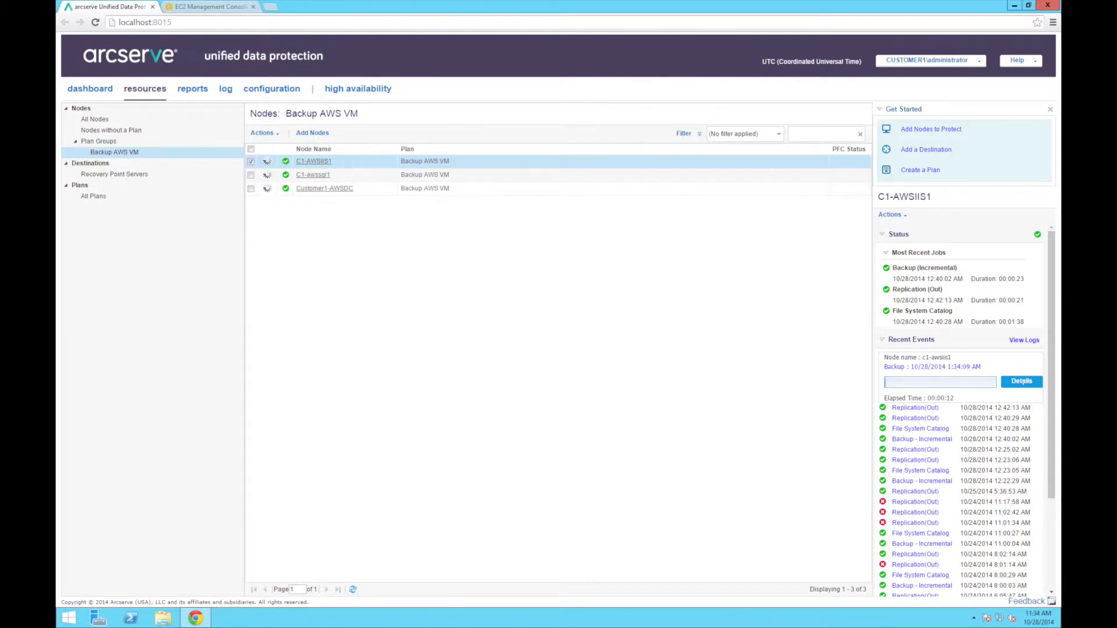
click(1021, 382)
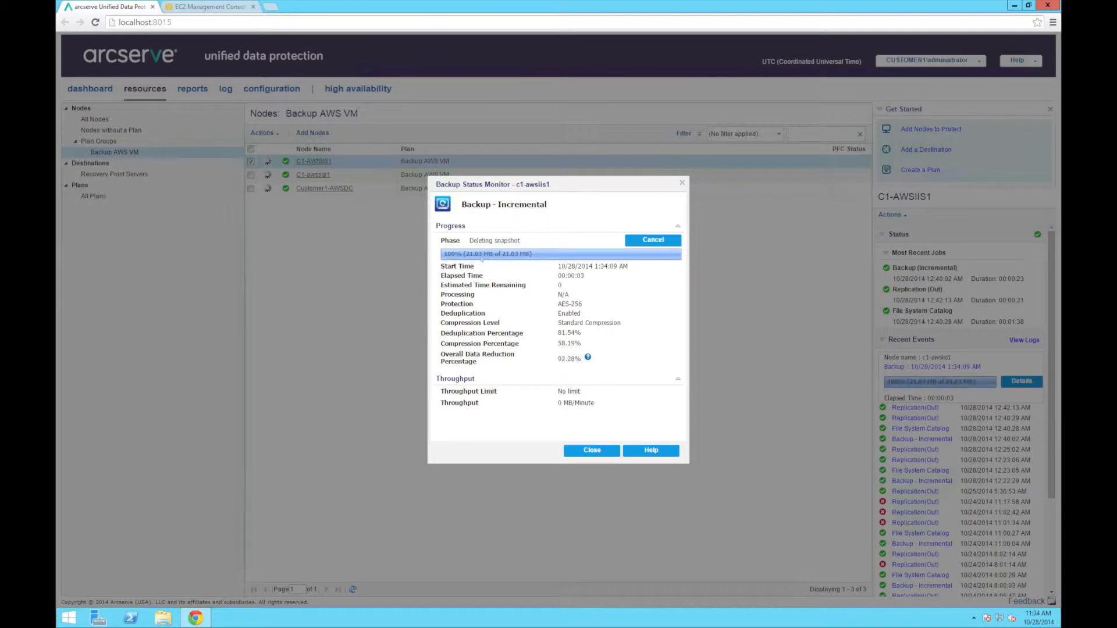
click(591, 451)
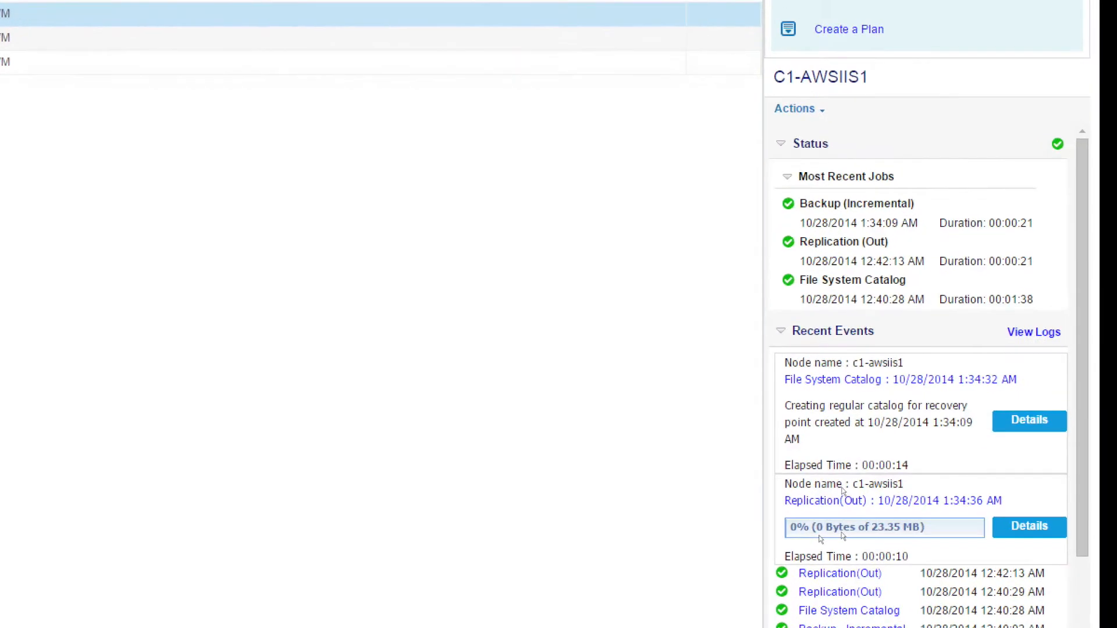
Scroll to show the three nodes of the Backup from AWS plan group.
scroll(up, 3)
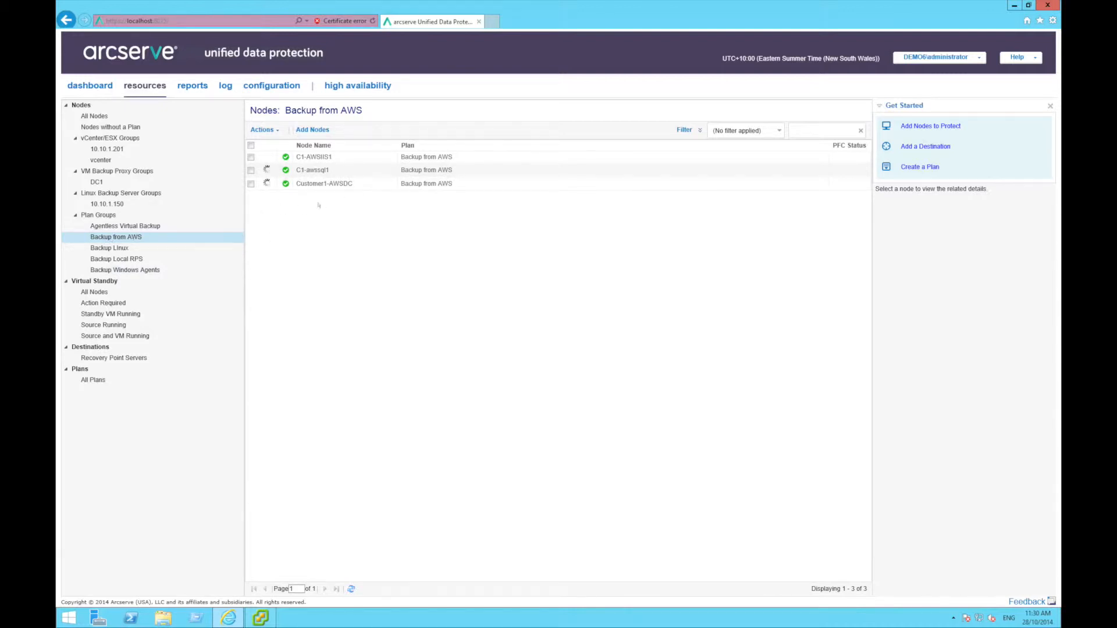
Show C1-awssql1's jobs, standby VM status and recent events.
click(312, 171)
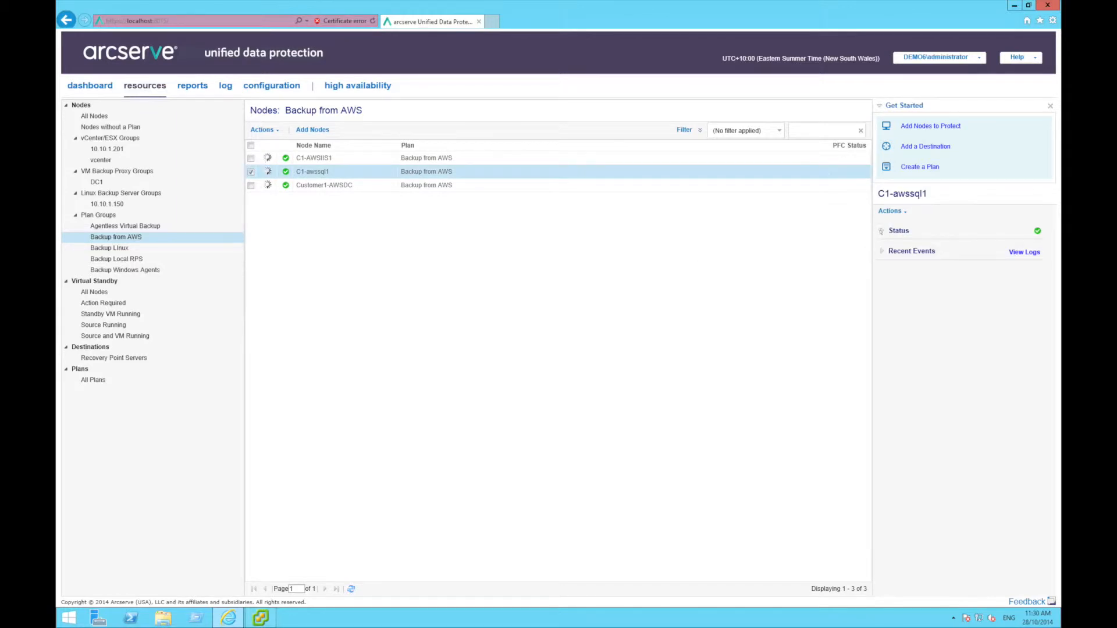
click(899, 230)
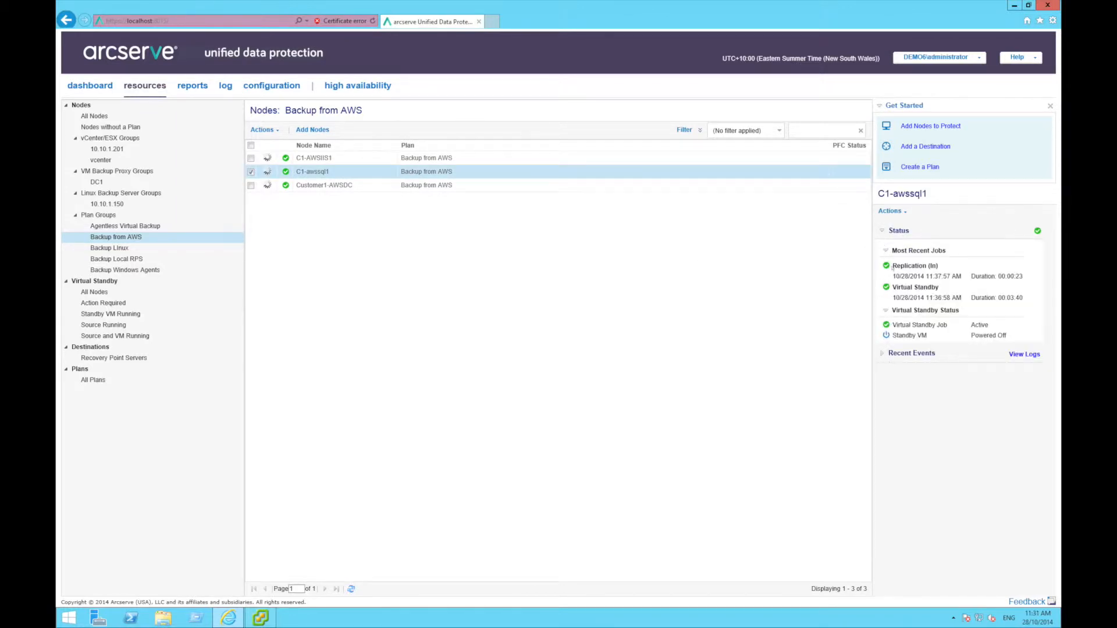
click(900, 230)
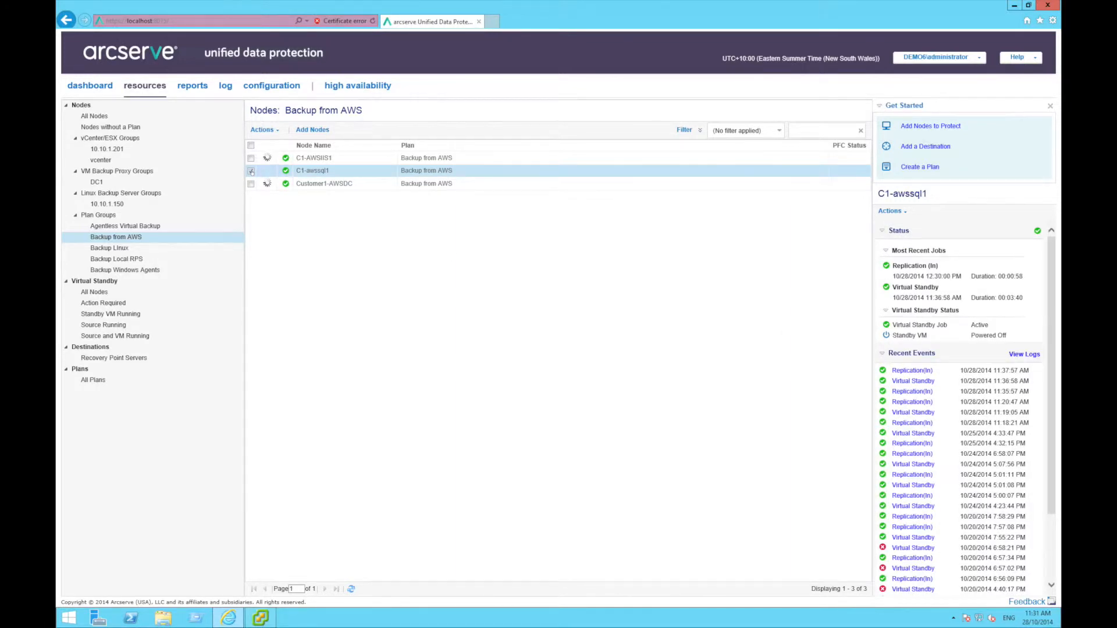
View C1-AWSIIS1's Virtual Standby job in the status monitor, then close it.
click(313, 157)
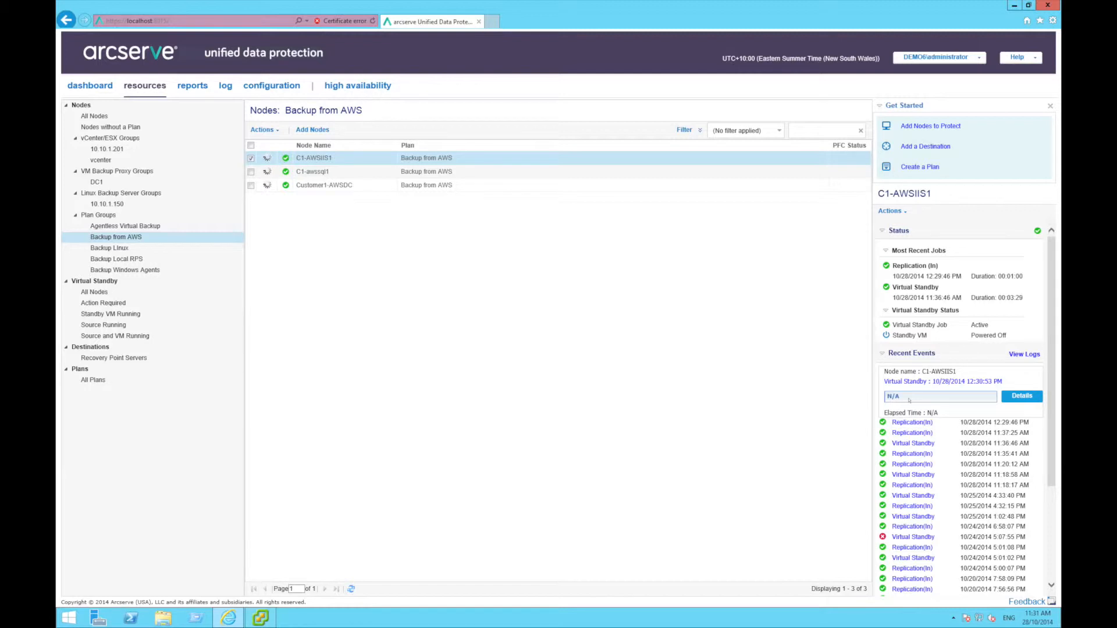
click(1022, 395)
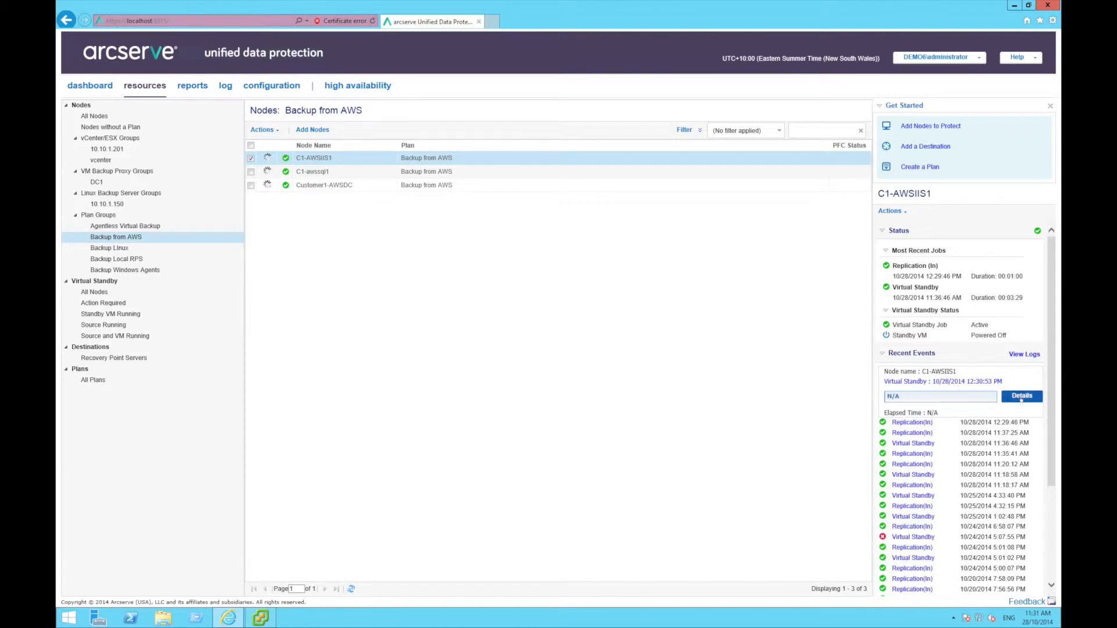
click(1022, 396)
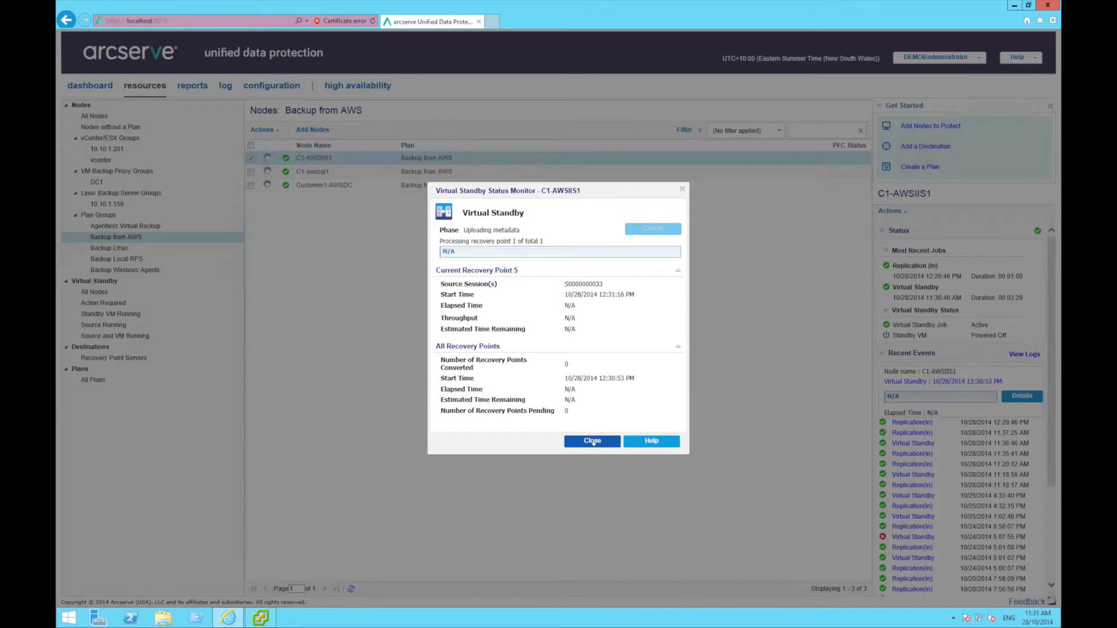
click(592, 440)
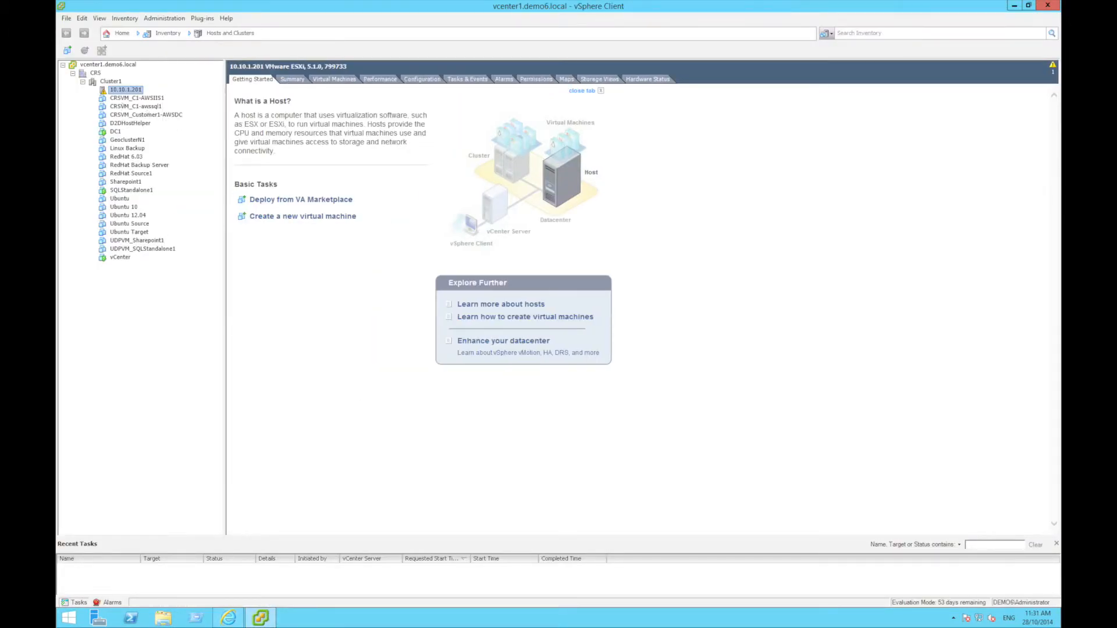
View the CRSVM_C1-AWSIIS1 and CRSVM_Customer1-AWSDC standby VMs in the vSphere inventory.
click(136, 97)
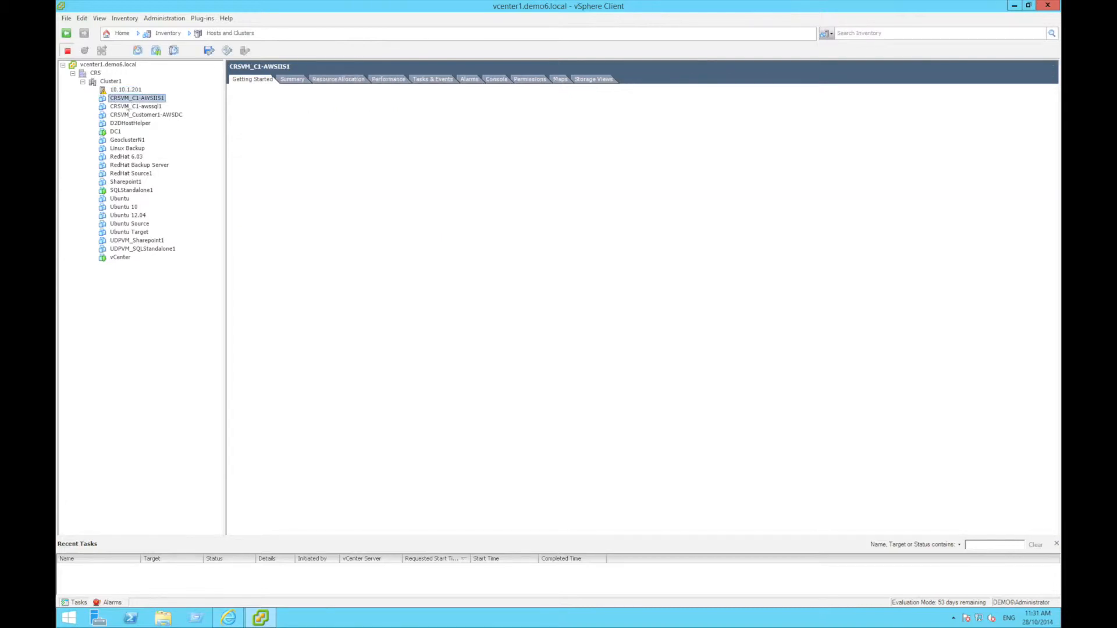
click(147, 116)
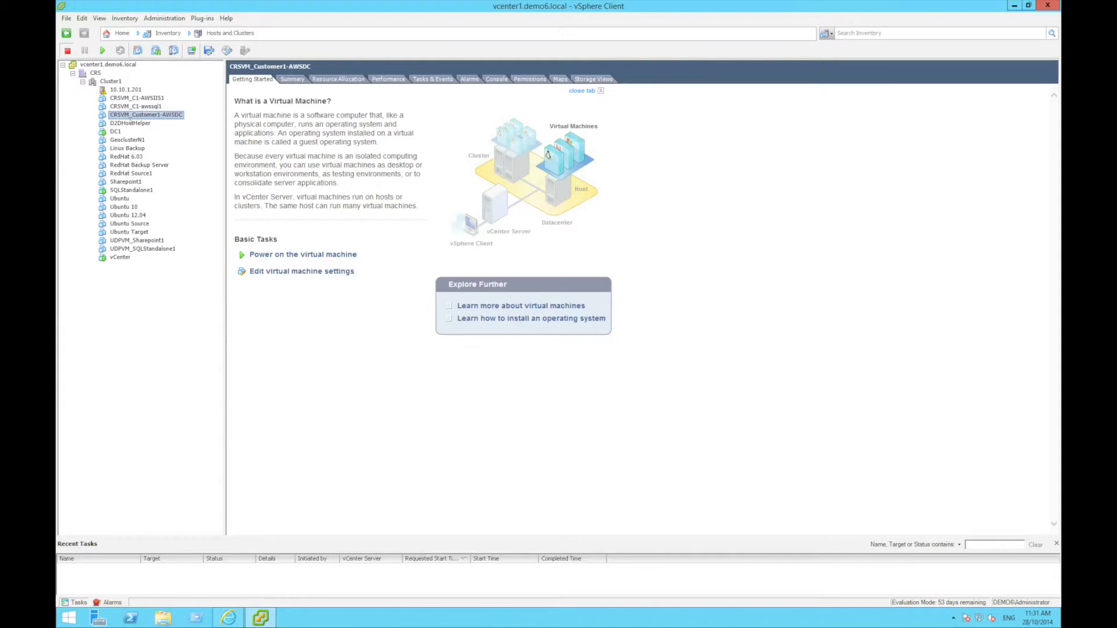
mouse_move(247, 475)
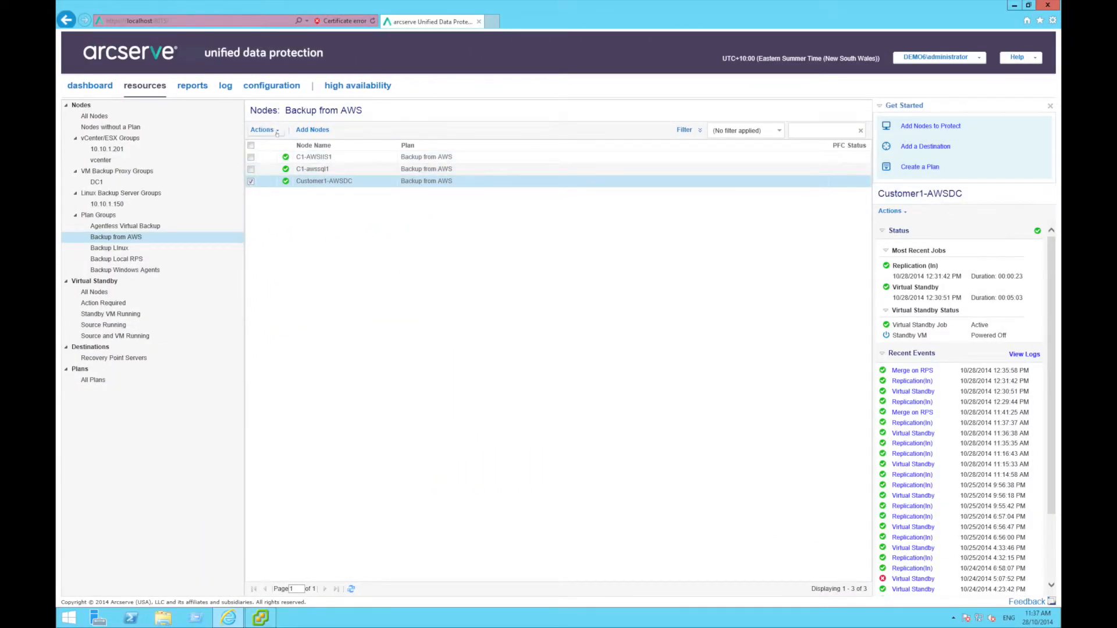
click(263, 129)
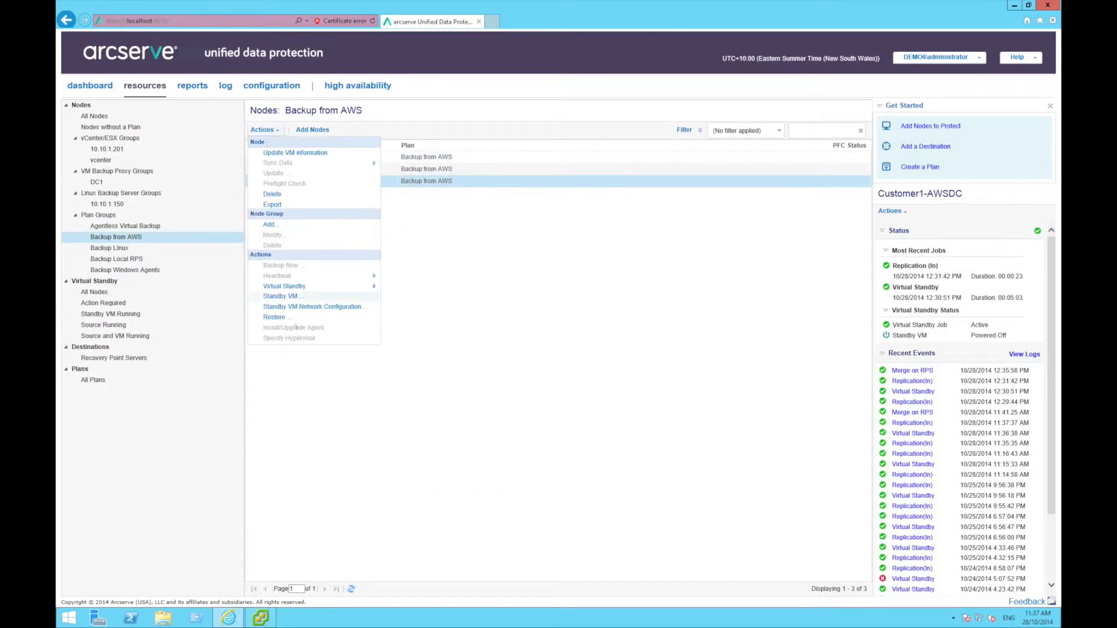
click(312, 306)
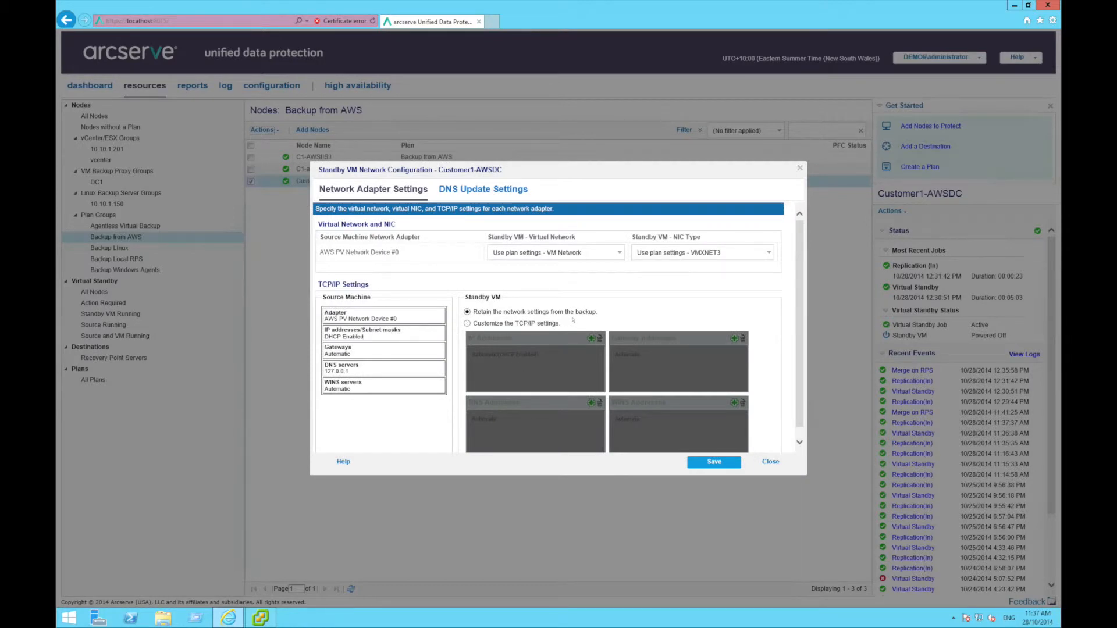
mouse_move(712, 287)
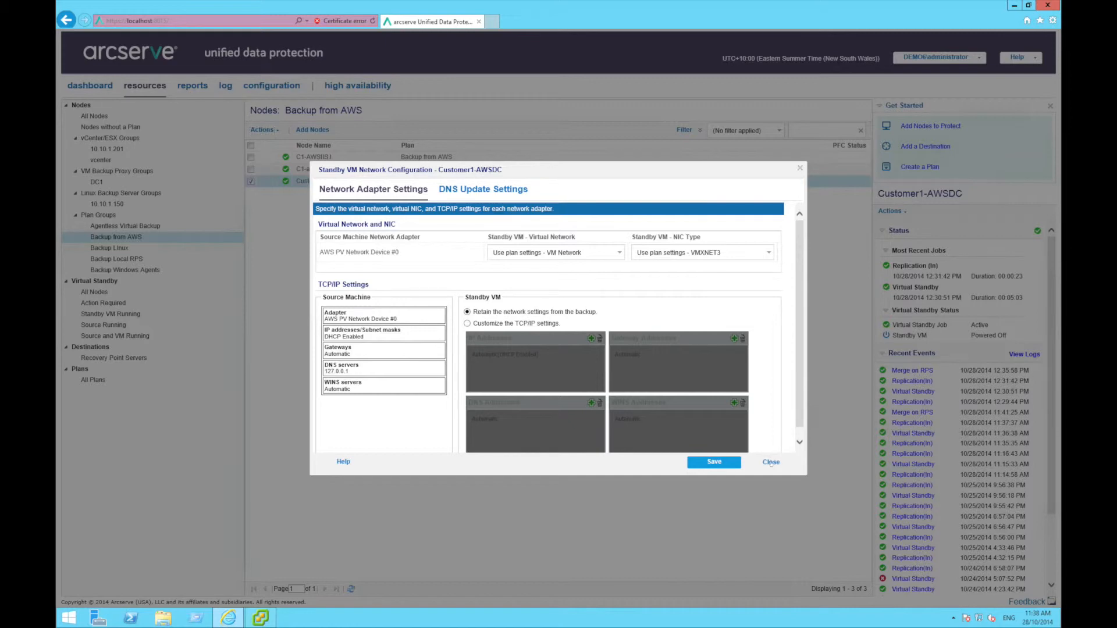
click(770, 462)
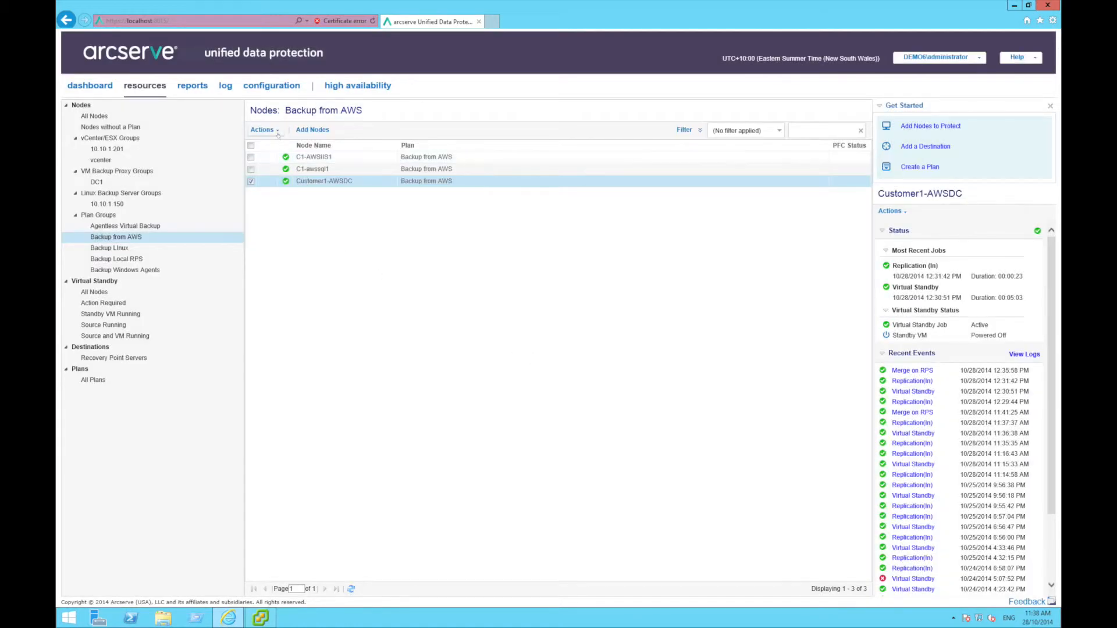
click(261, 129)
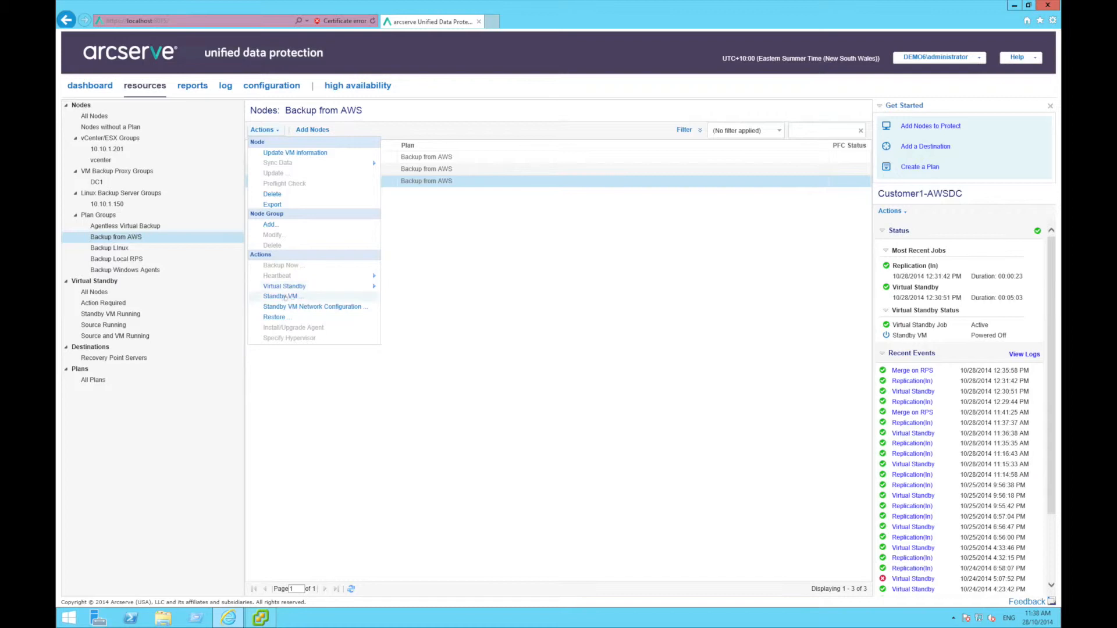
Power on Customer1-AWSDC's standby VM from the 10/28/2014 12:34:10 PM snapshot and confirm.
click(282, 297)
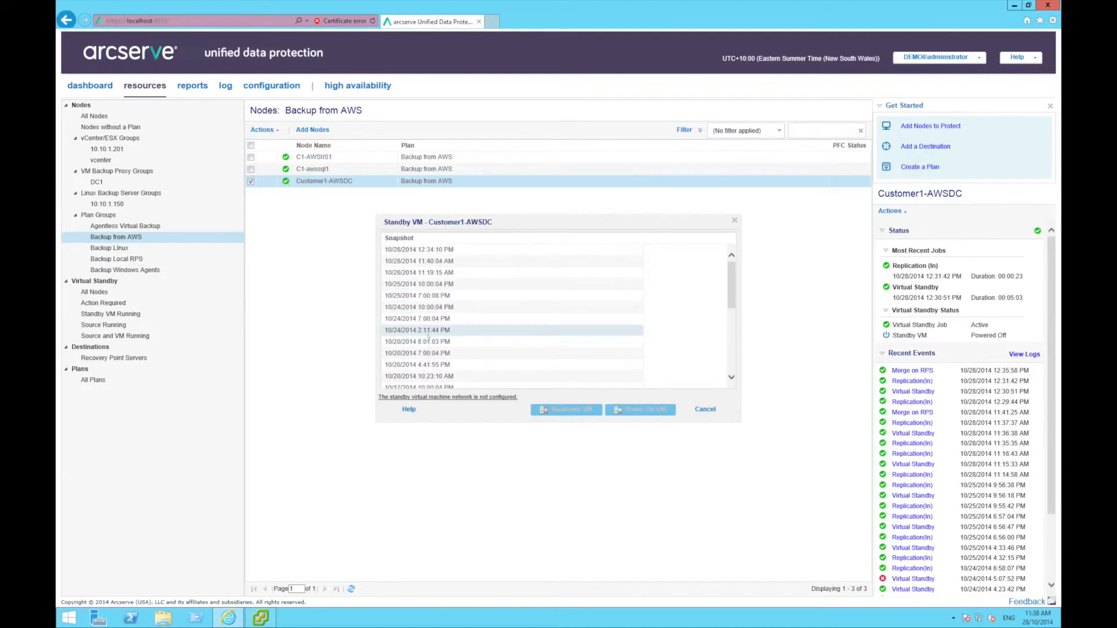
click(419, 249)
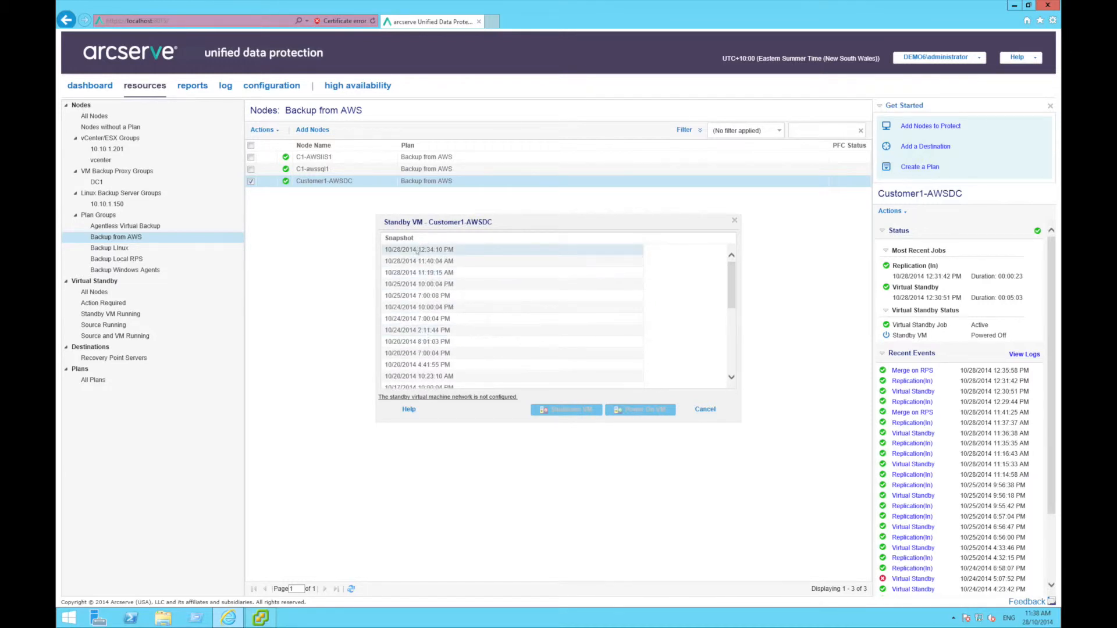
click(419, 249)
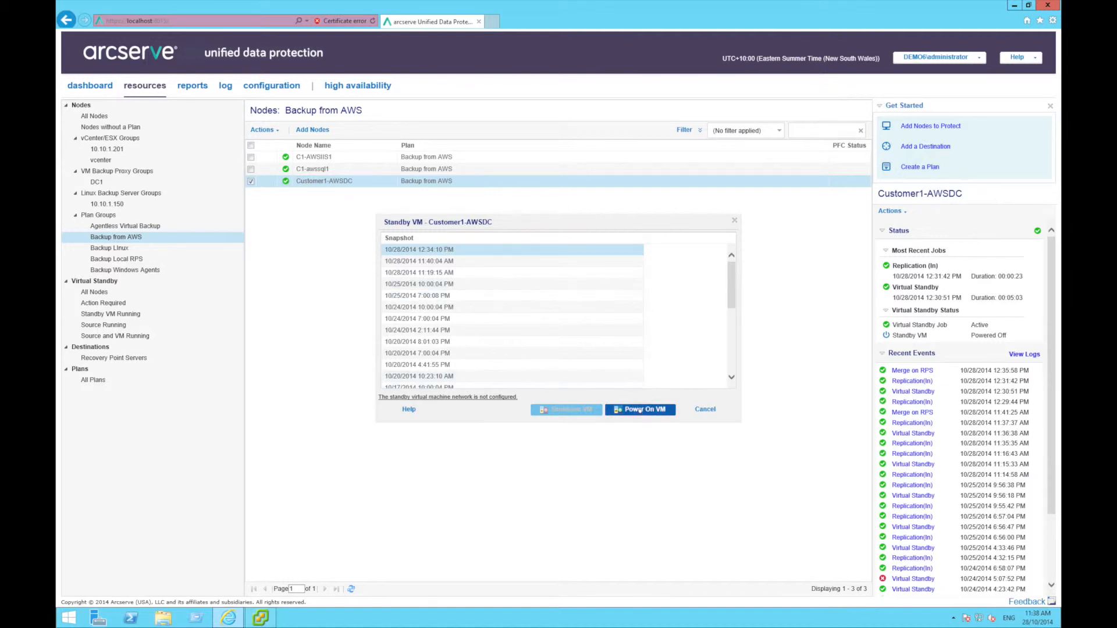
click(638, 408)
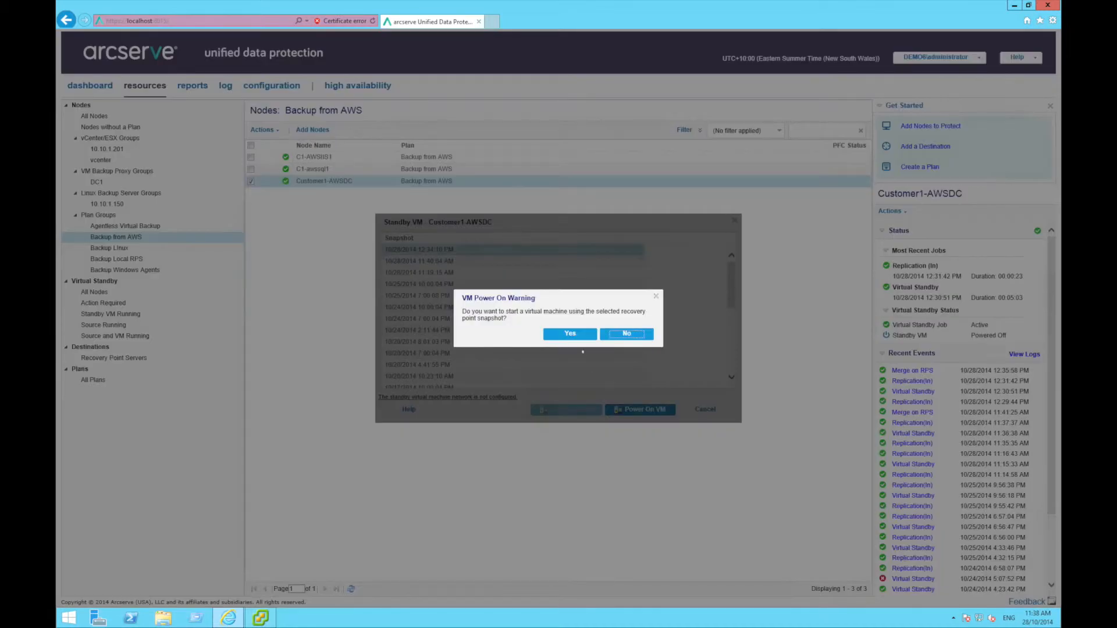
click(569, 334)
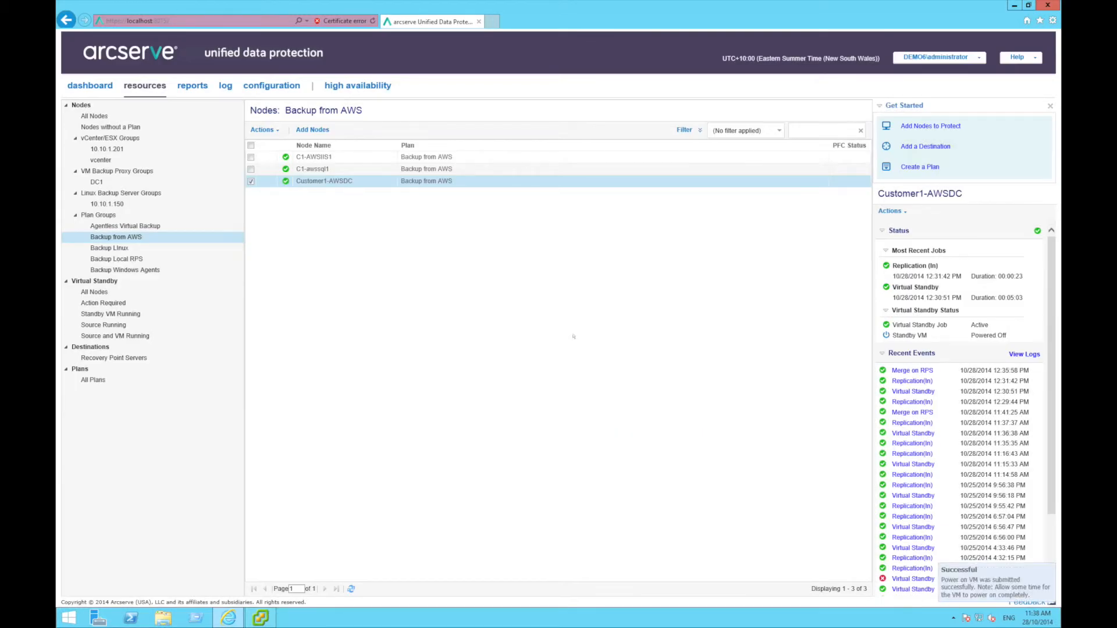
click(252, 182)
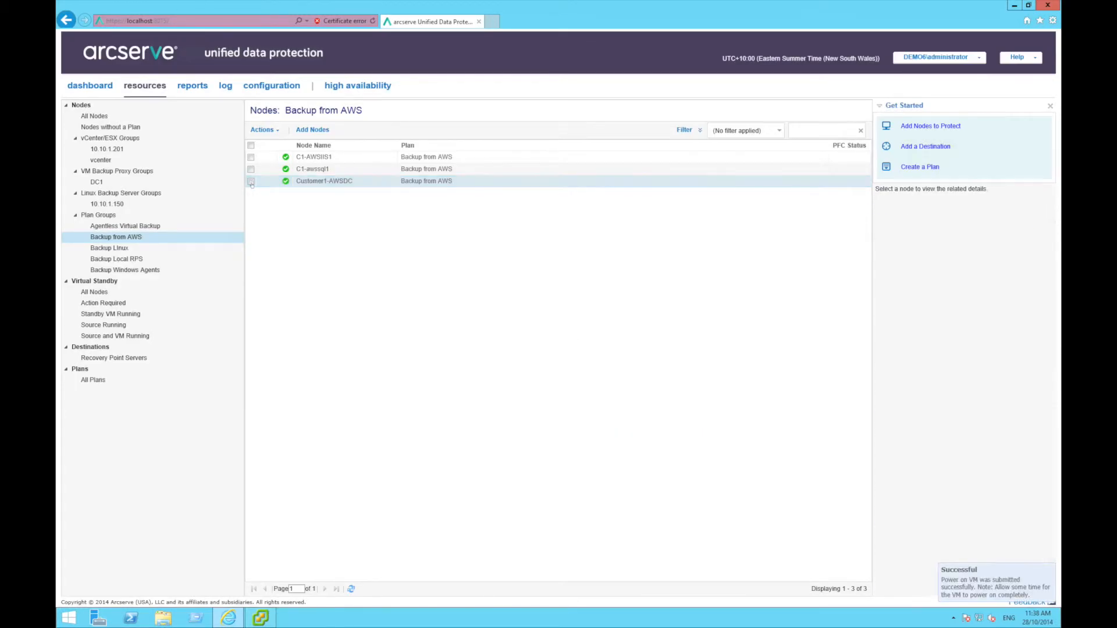
Power on C1-awssql1's standby VM from the 10/28/2014 12:34:10 PM snapshot and confirm.
click(312, 168)
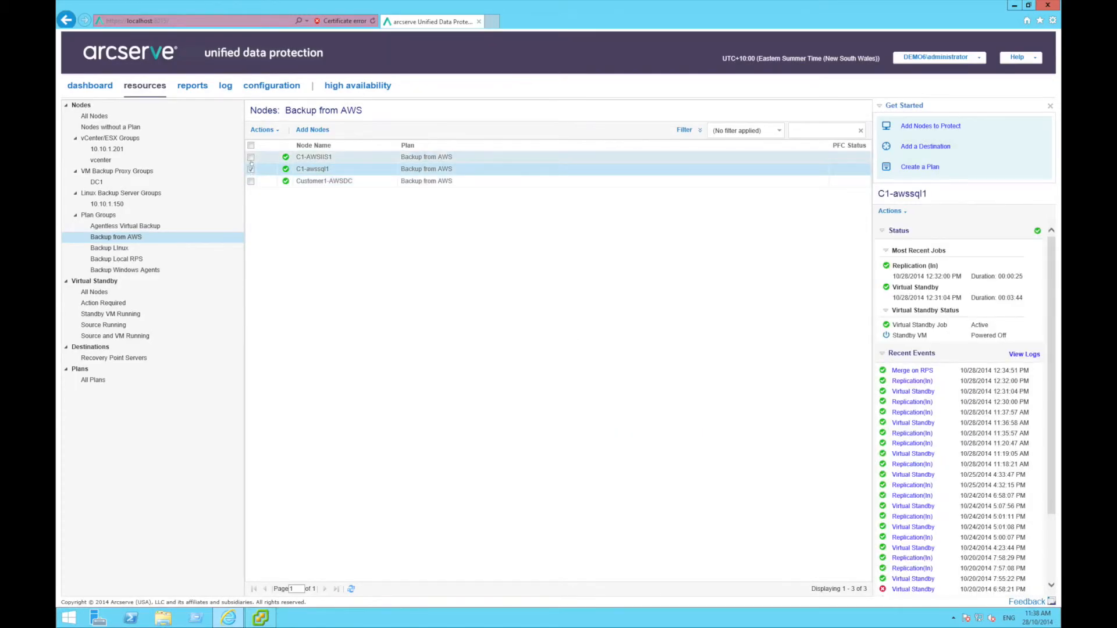
click(251, 158)
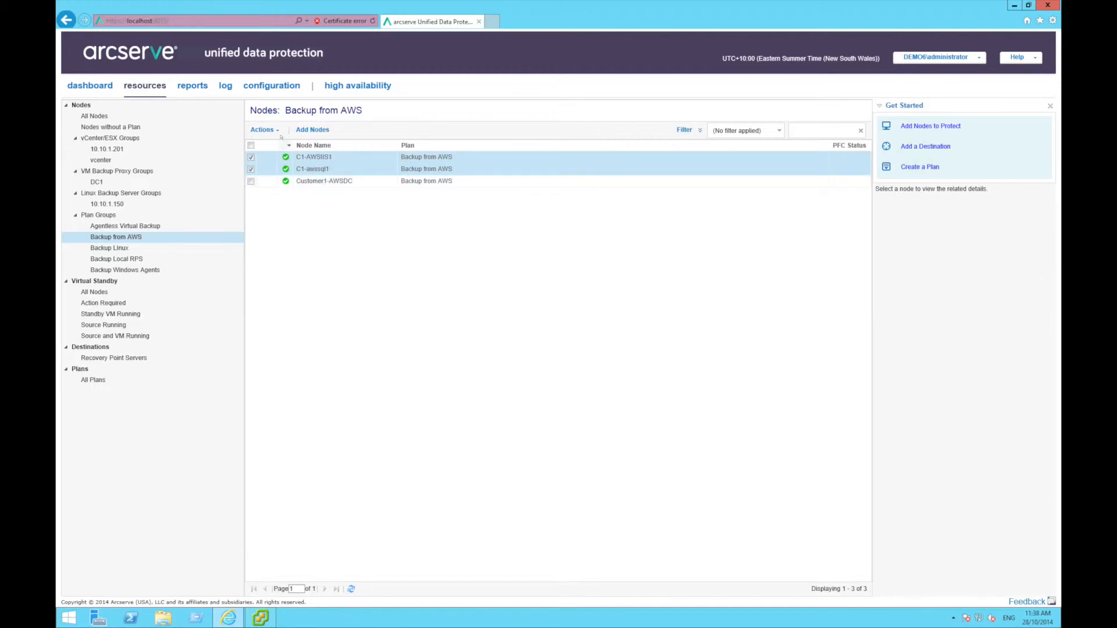
click(263, 129)
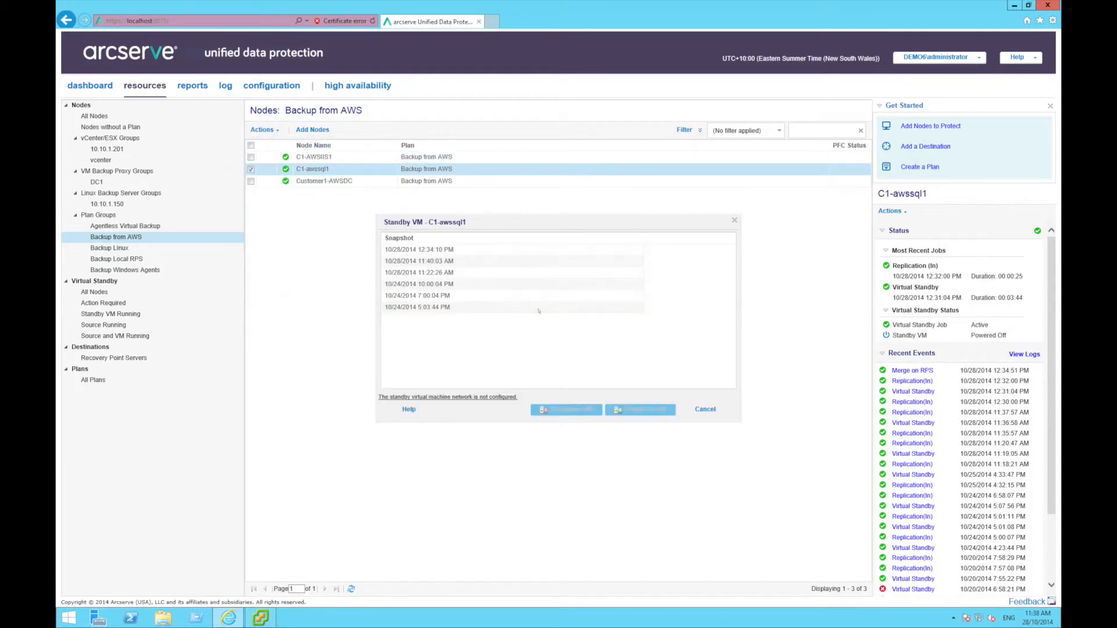
click(512, 249)
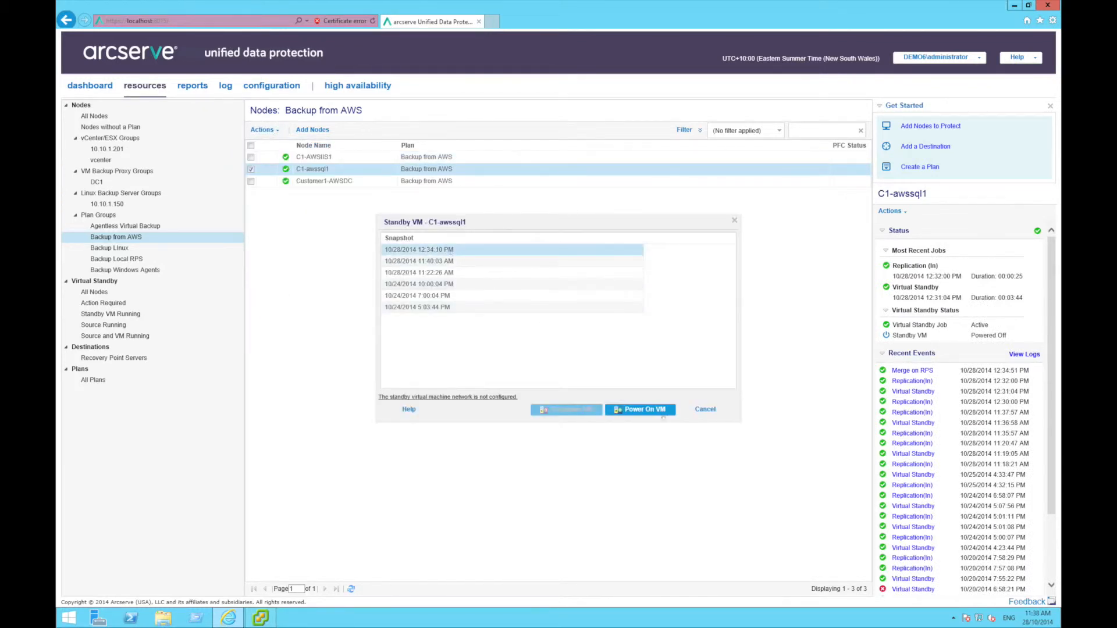
click(639, 408)
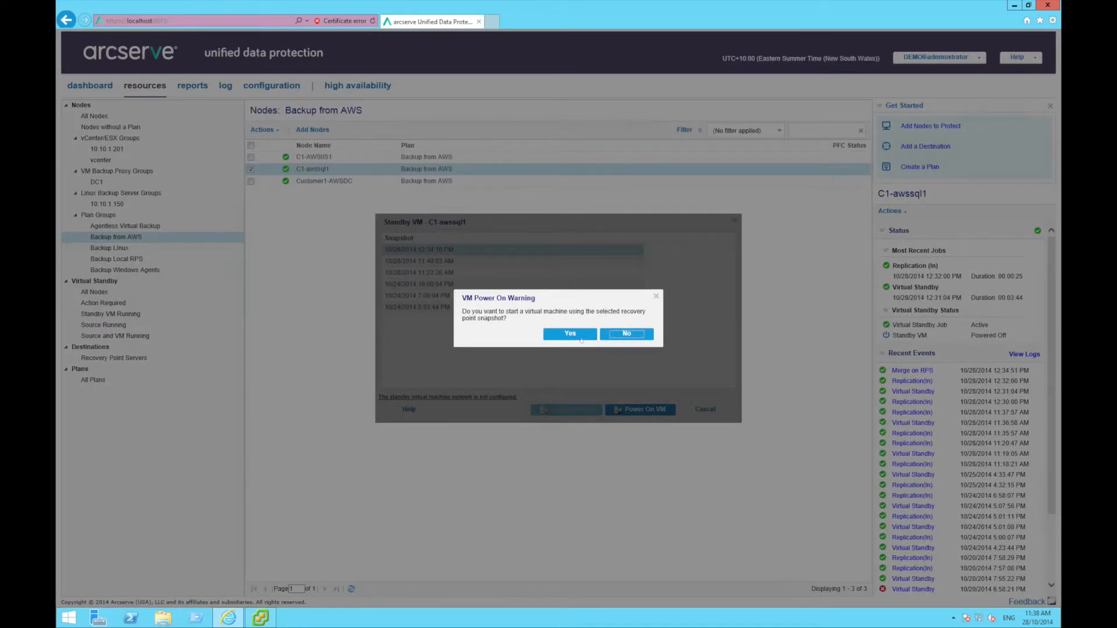
click(571, 334)
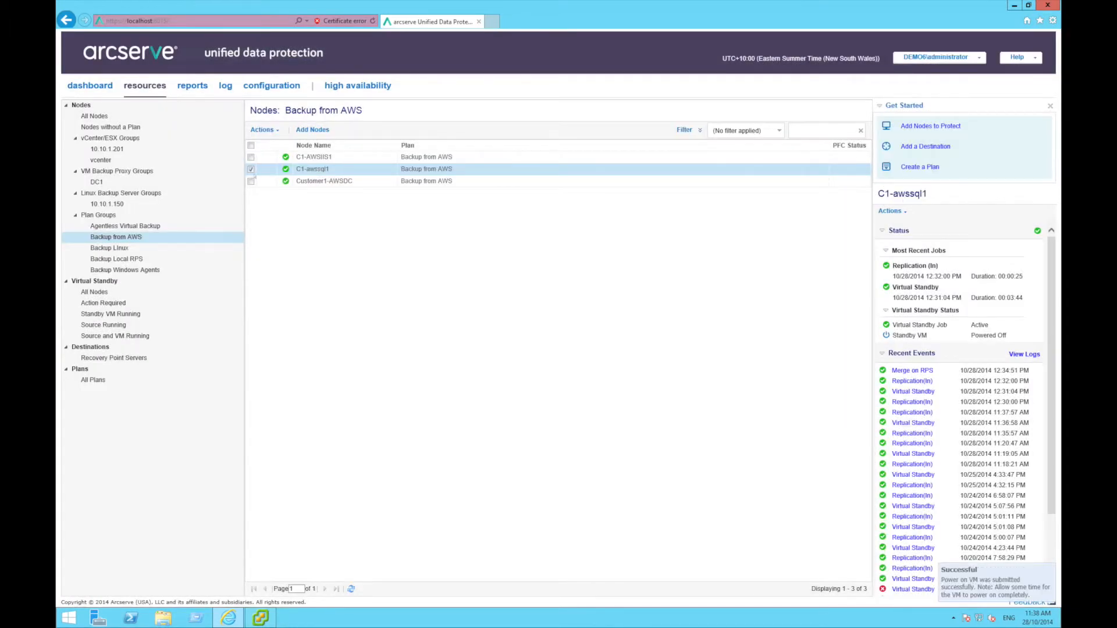
Power on C1-AWSIIS1's standby VM from its newest 12:34:09 PM snapshot and confirm.
click(313, 156)
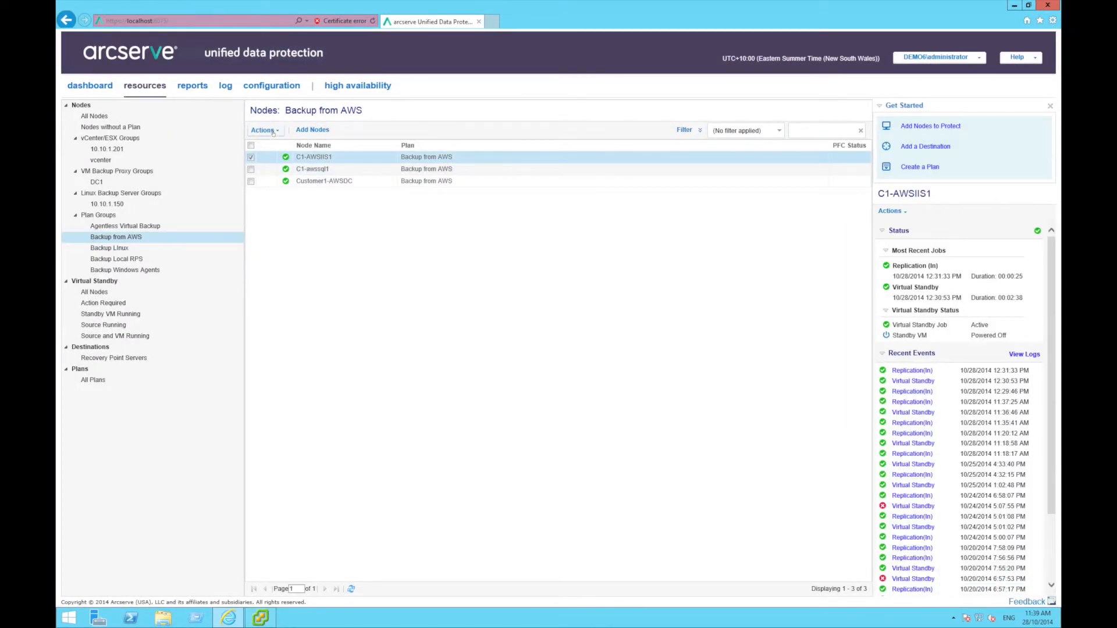
click(264, 129)
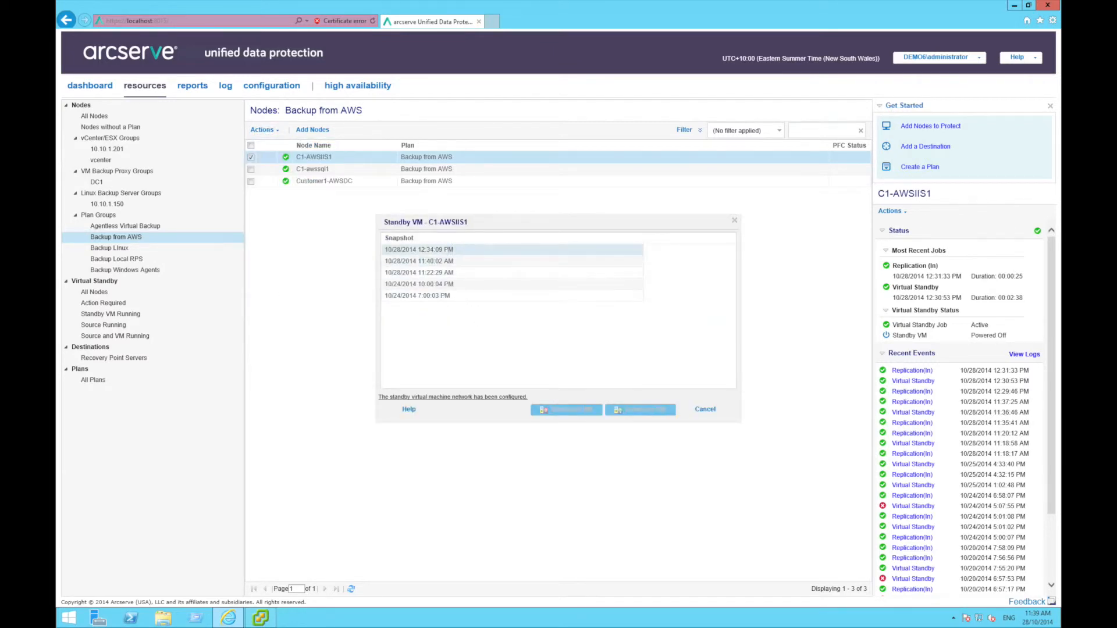
click(639, 409)
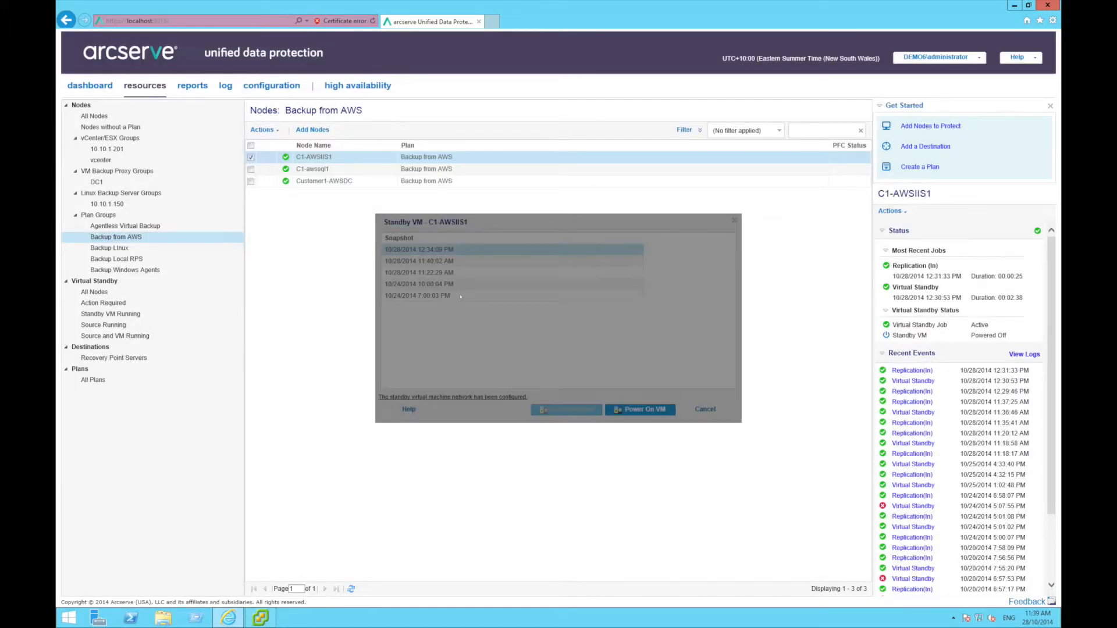
click(639, 409)
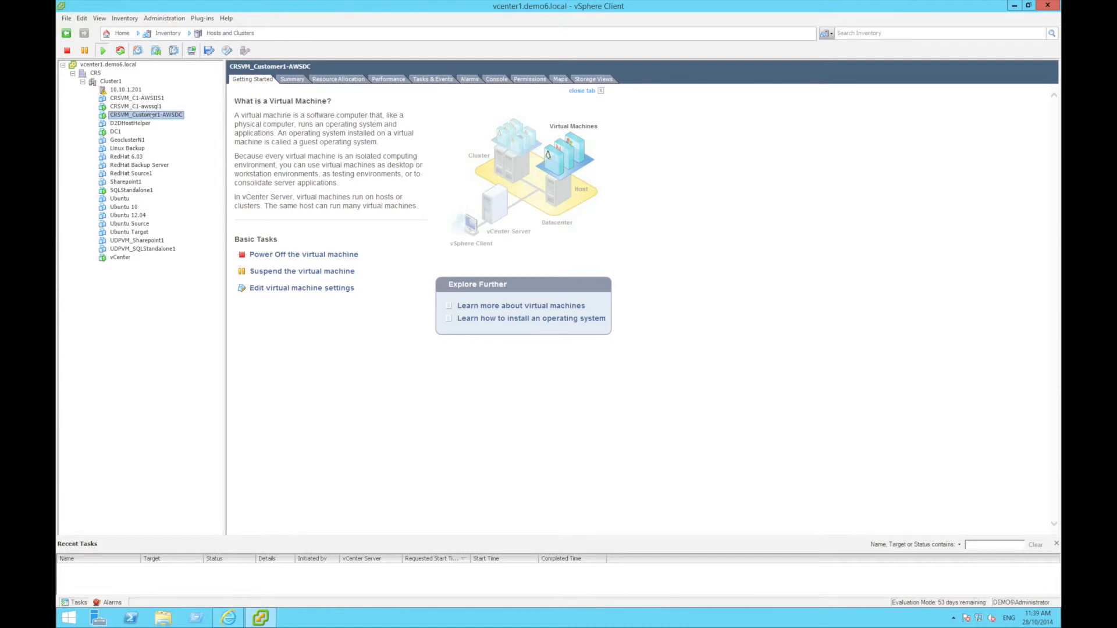
Open the console of the CRSVM_Customer1-AWSDC VM from the inventory tree.
right_click(146, 115)
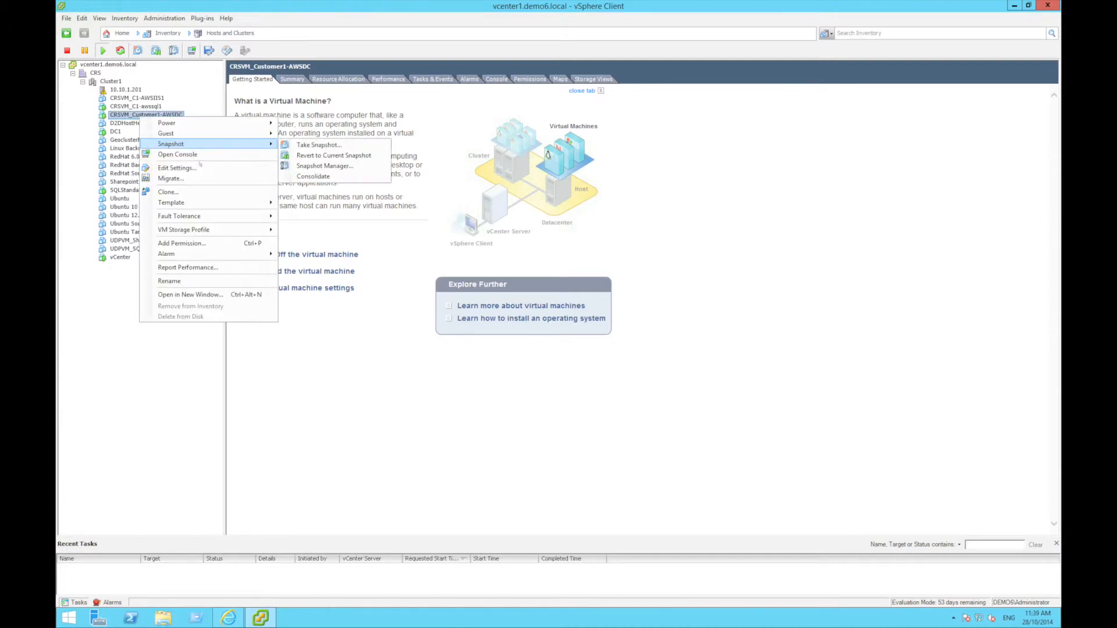
click(177, 155)
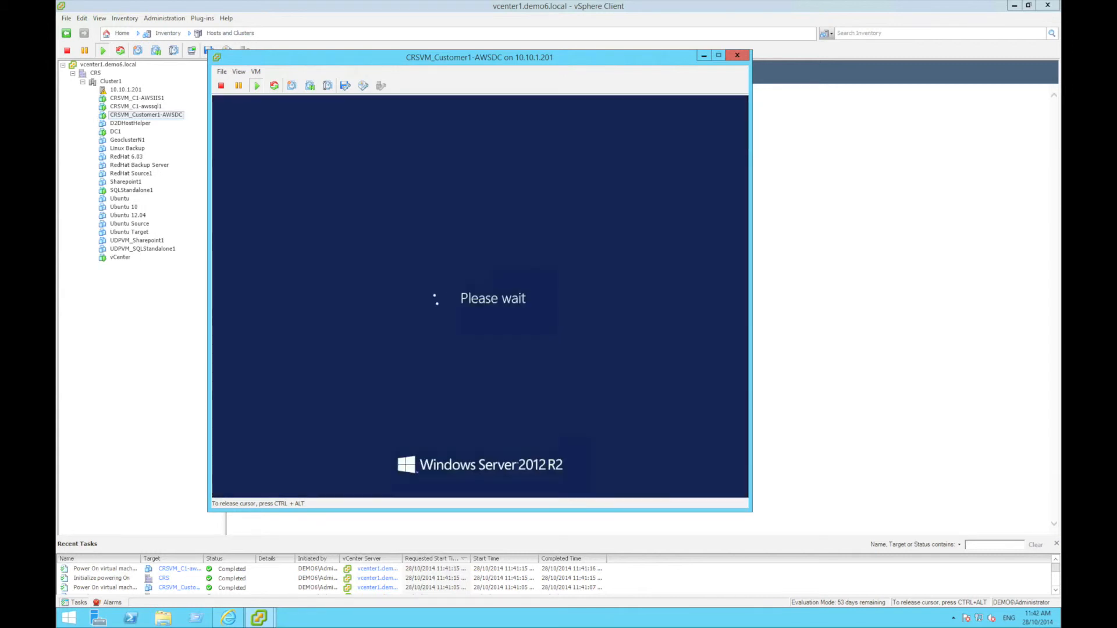
Sign in to the CRSVM_C1-awssql1 console as administrator and reach the Windows Server desktop.
click(255, 71)
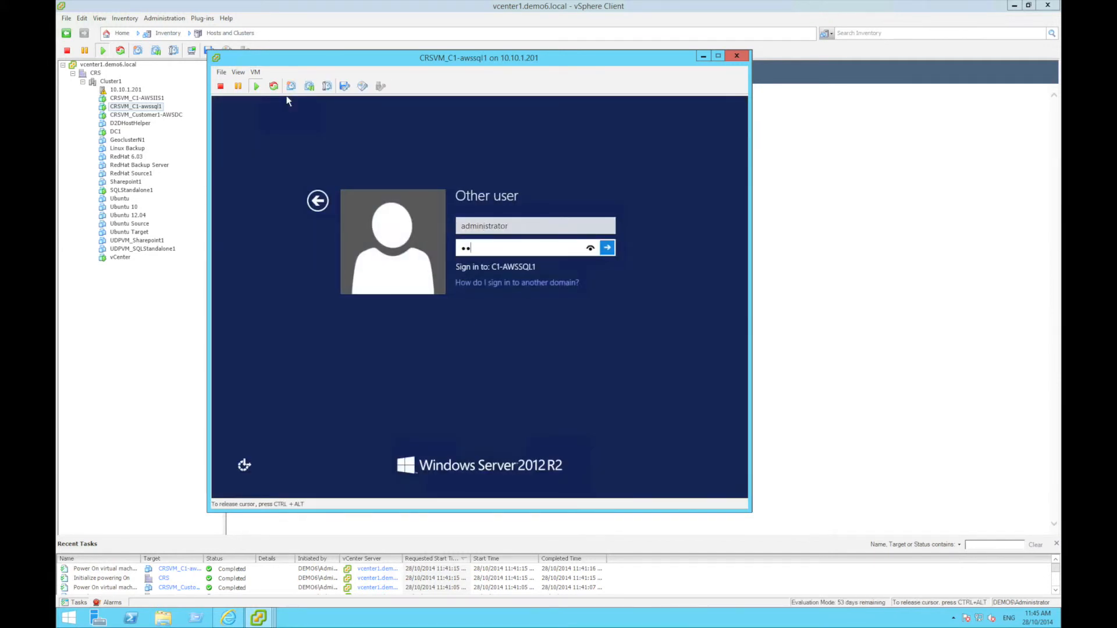
click(606, 246)
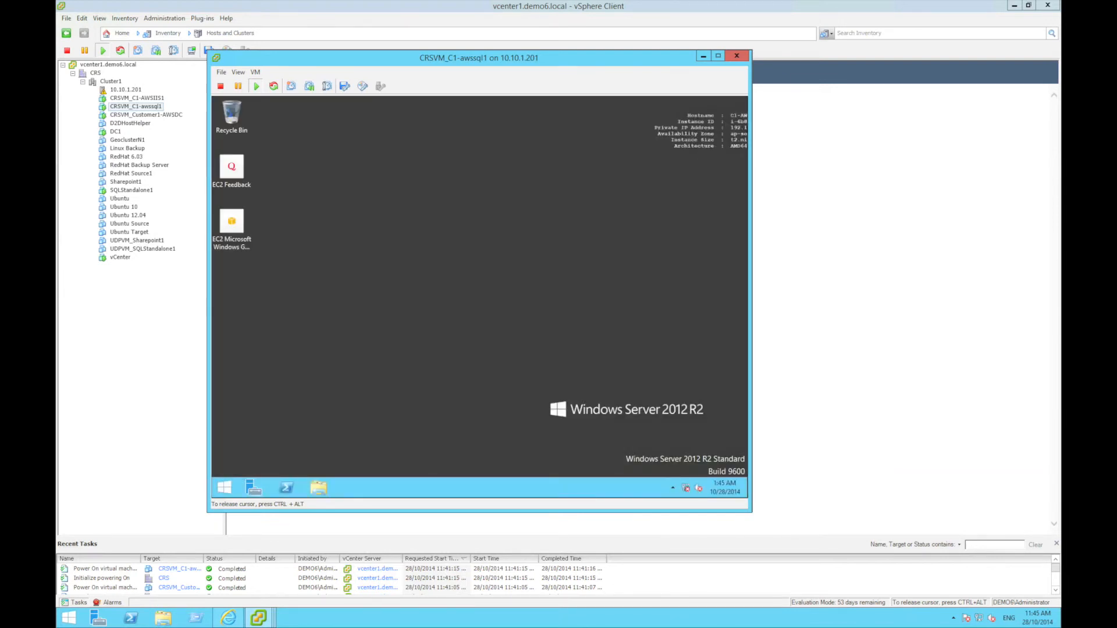
mouse_move(615, 292)
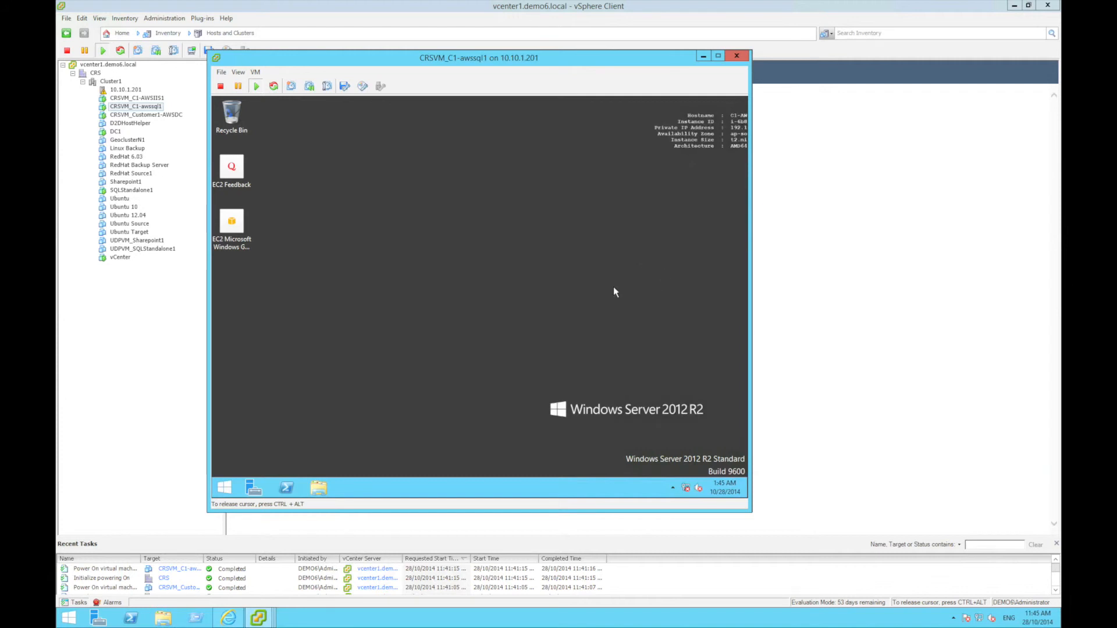
mouse_move(521, 307)
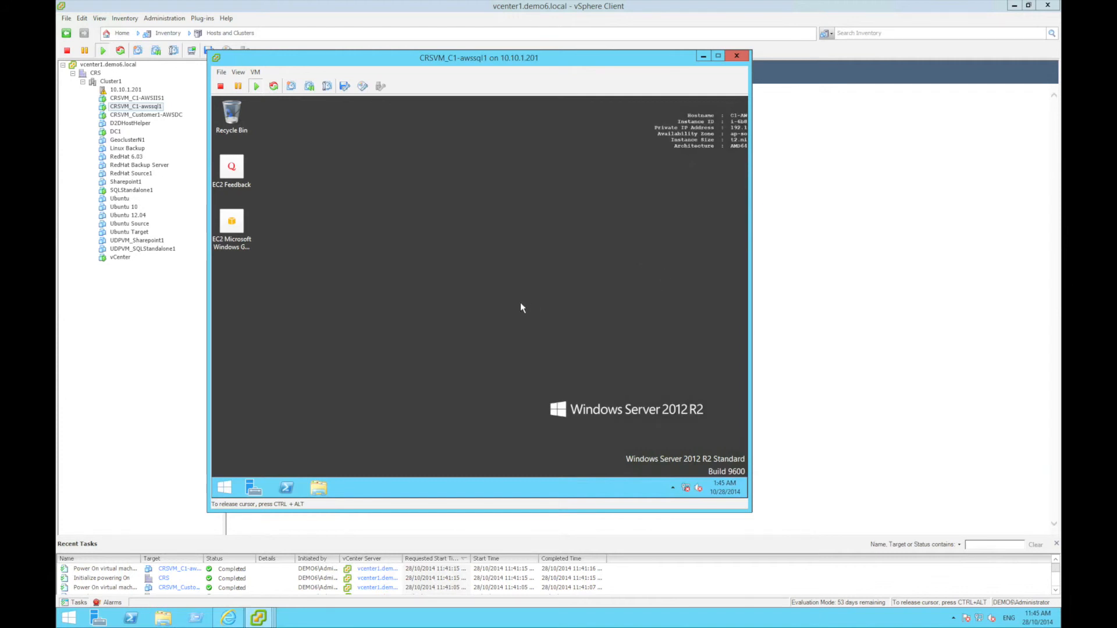
mouse_move(509, 308)
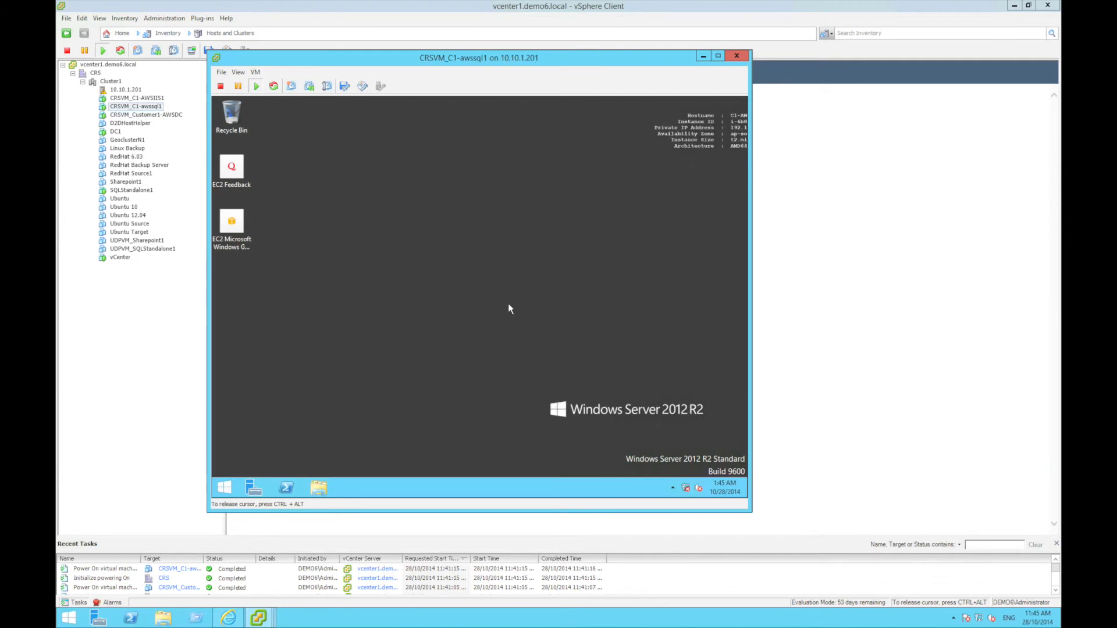
mouse_move(398, 163)
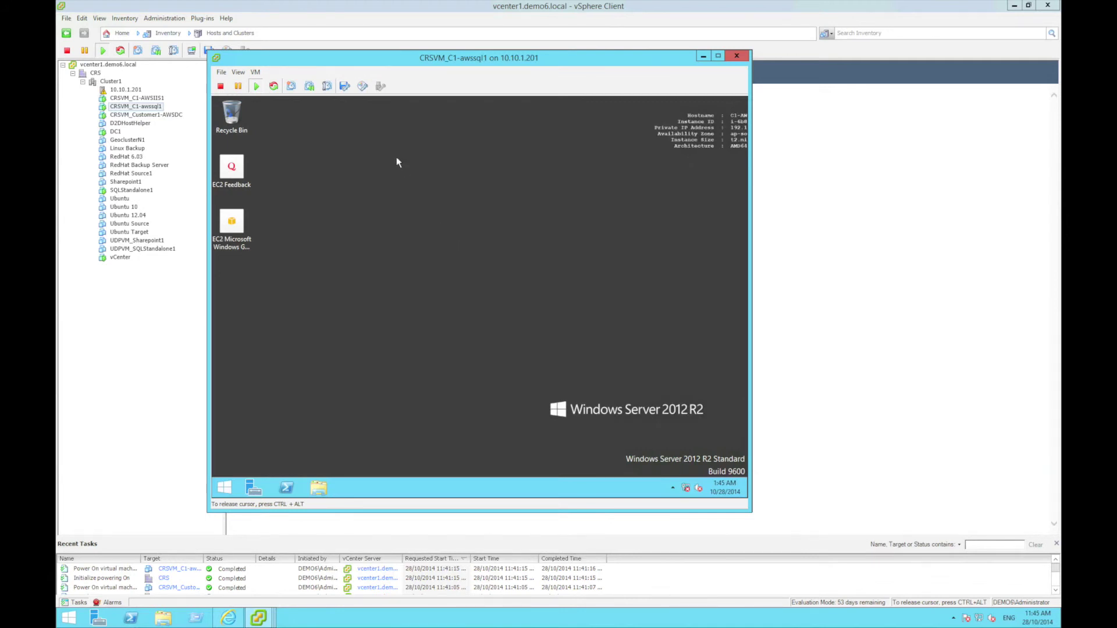